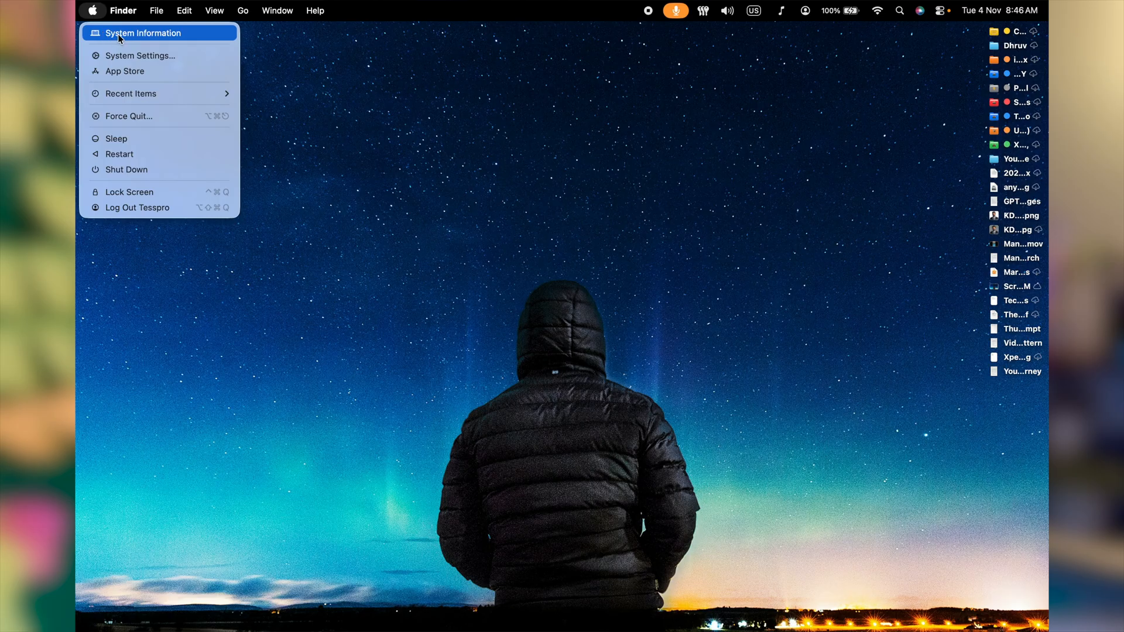
- Review System Information's Audio, Card Reader, Disc Burning, Ethernet and Power reports (51 battery cycles), then quit
{"action": "left_click", "coordinate": [143, 33]}
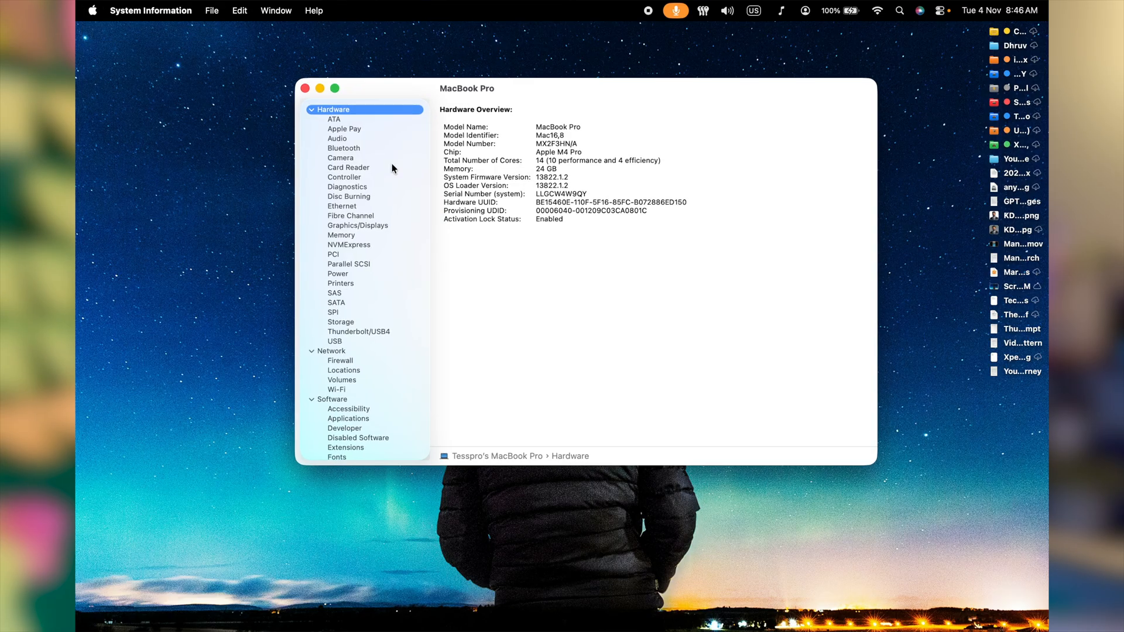
{"action": "left_click", "coordinate": [338, 139]}
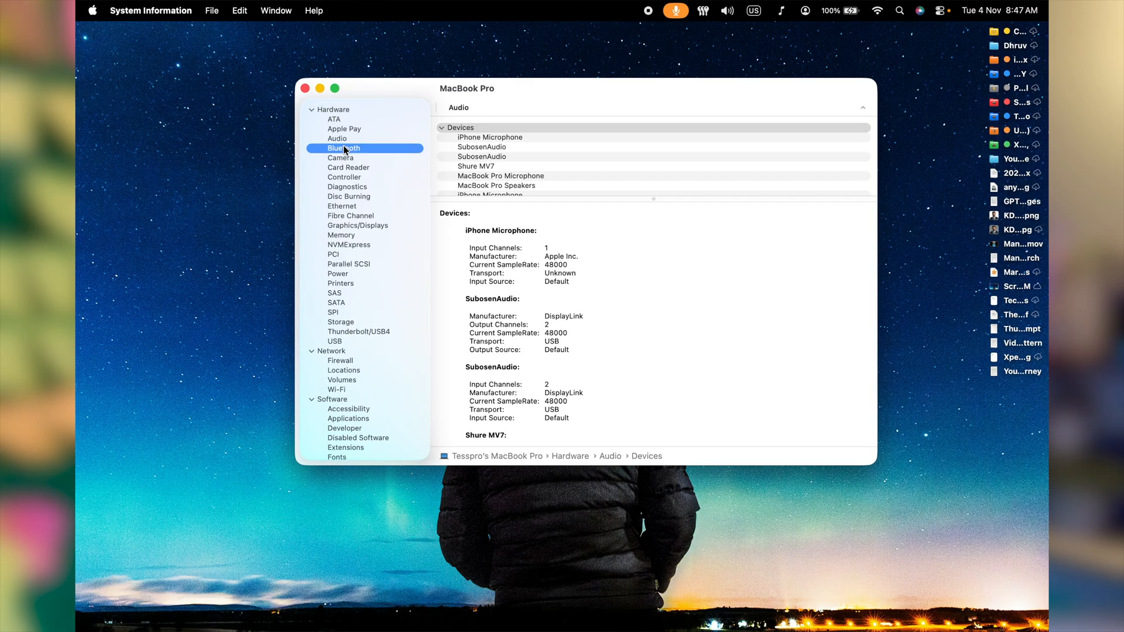
{"action": "left_click", "coordinate": [348, 167]}
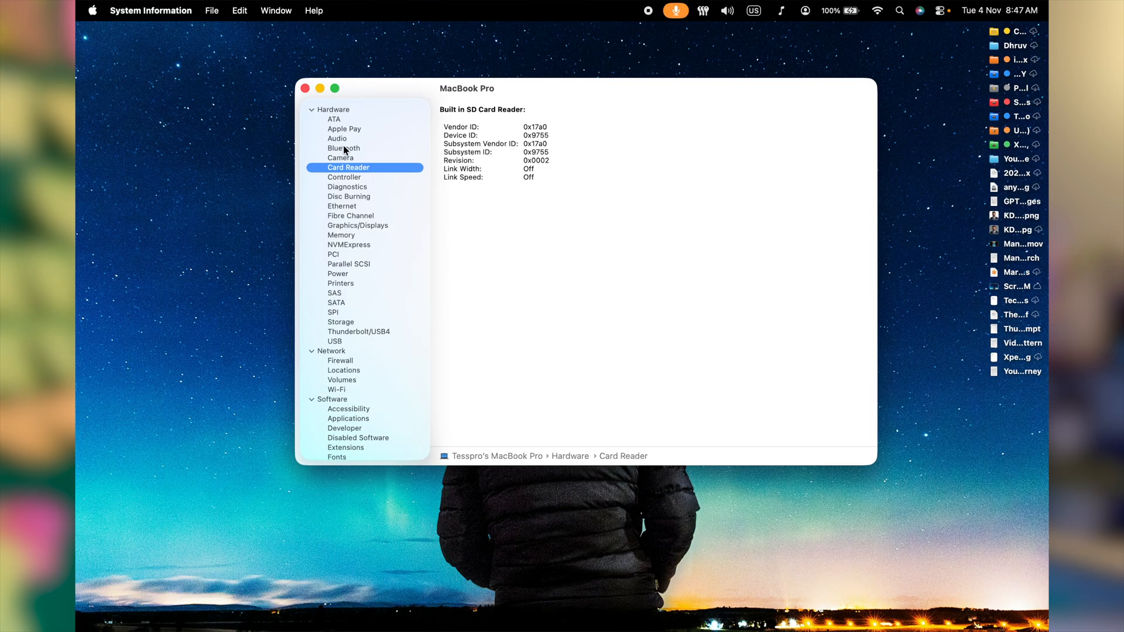
{"action": "left_click", "coordinate": [349, 197]}
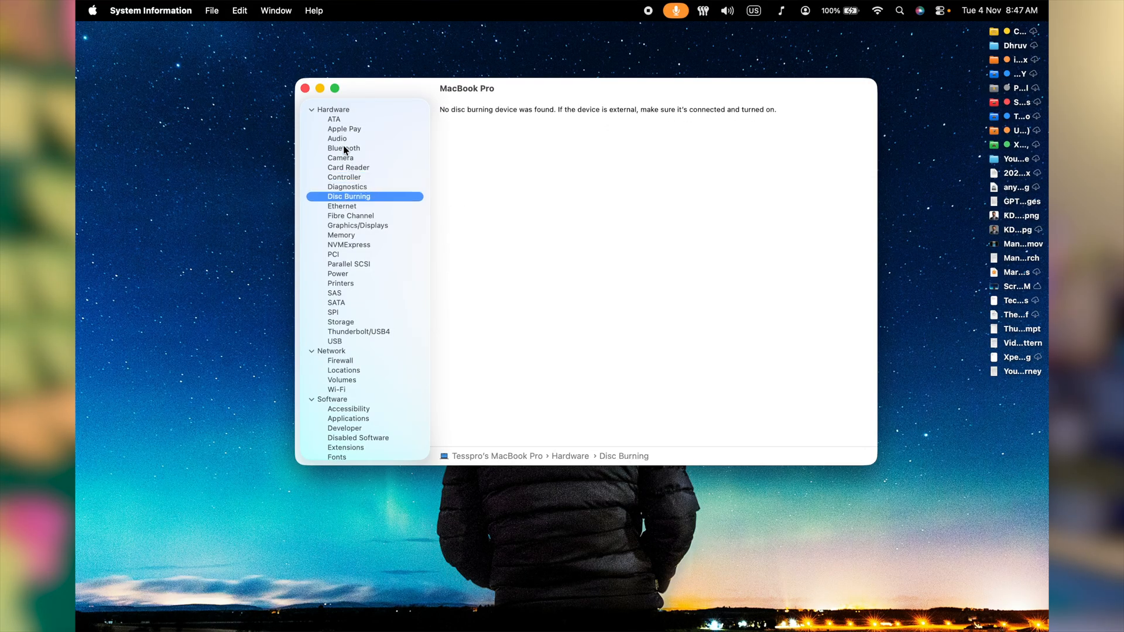
{"action": "left_click", "coordinate": [351, 216]}
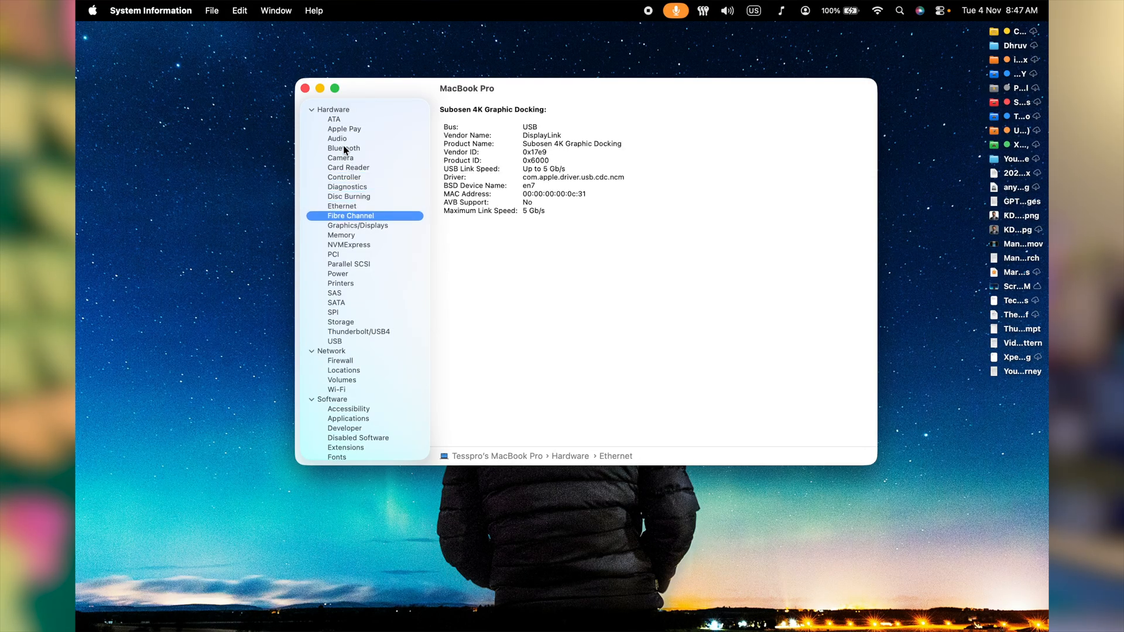
{"action": "left_click", "coordinate": [337, 274]}
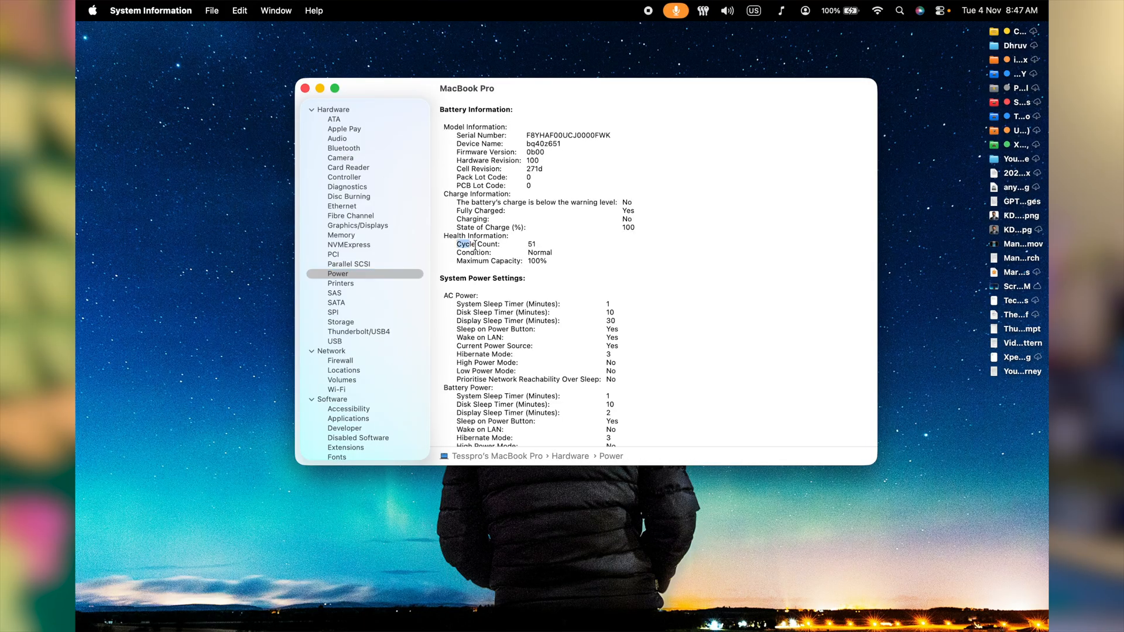
{"action": "left_click", "coordinate": [93, 10]}
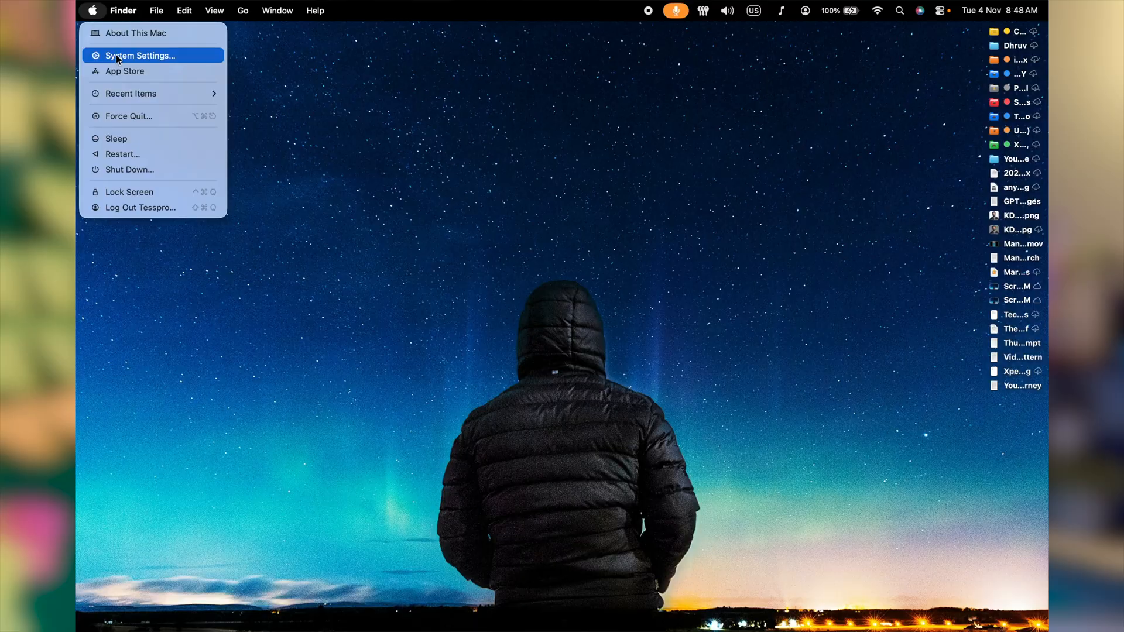
- Go to the Accessibility Audio settings in System Settings
{"action": "left_click", "coordinate": [141, 55]}
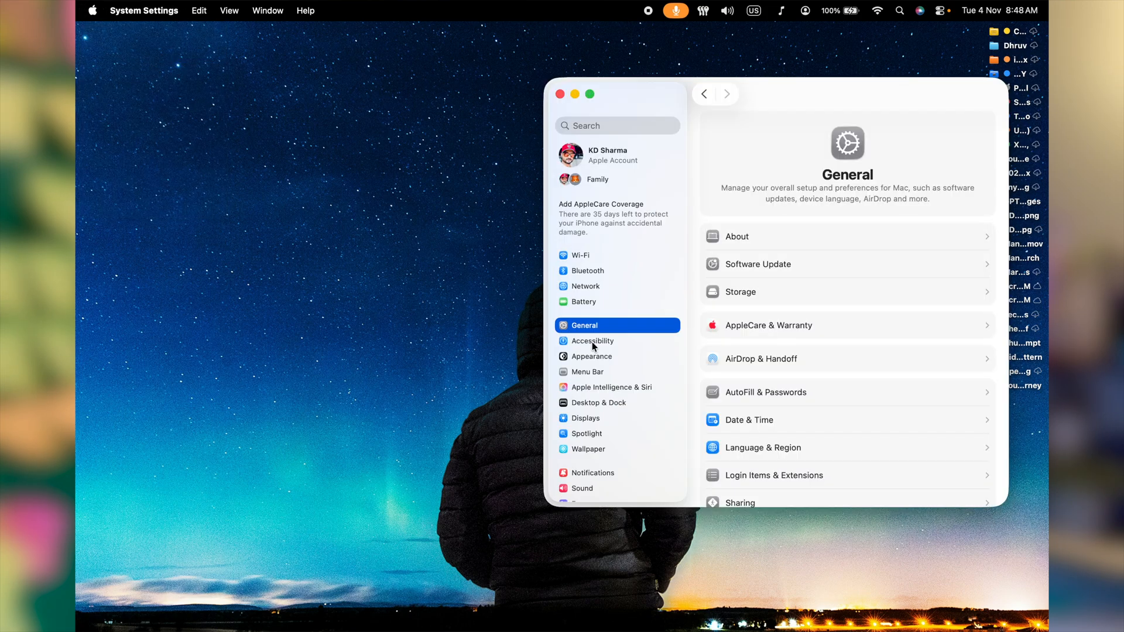
{"action": "left_click", "coordinate": [592, 340]}
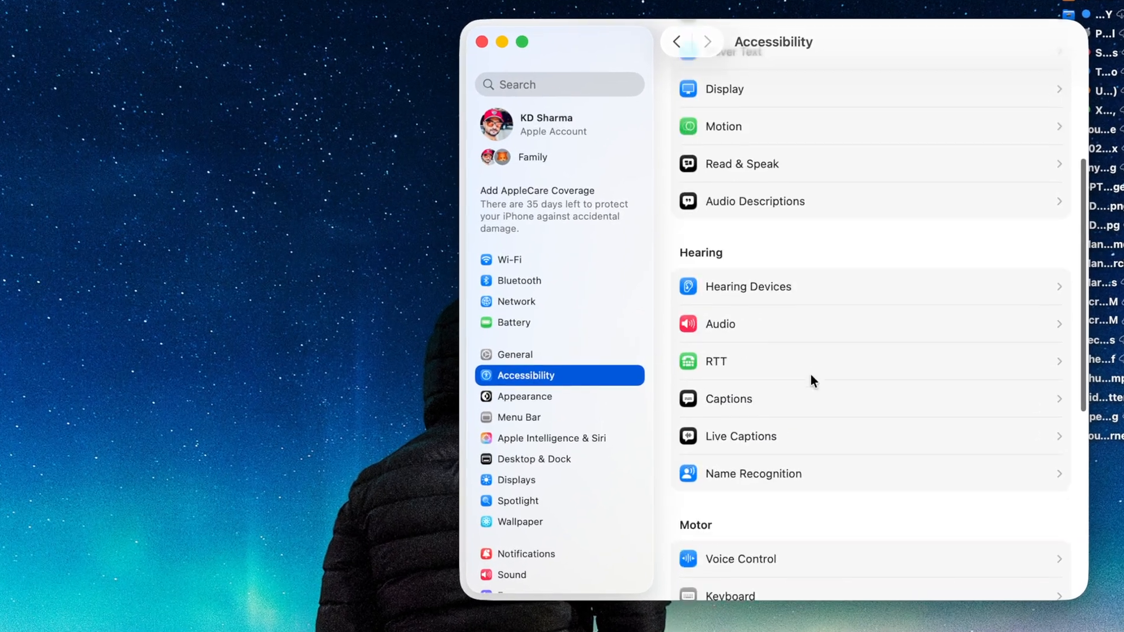
{"action": "left_click", "coordinate": [719, 324]}
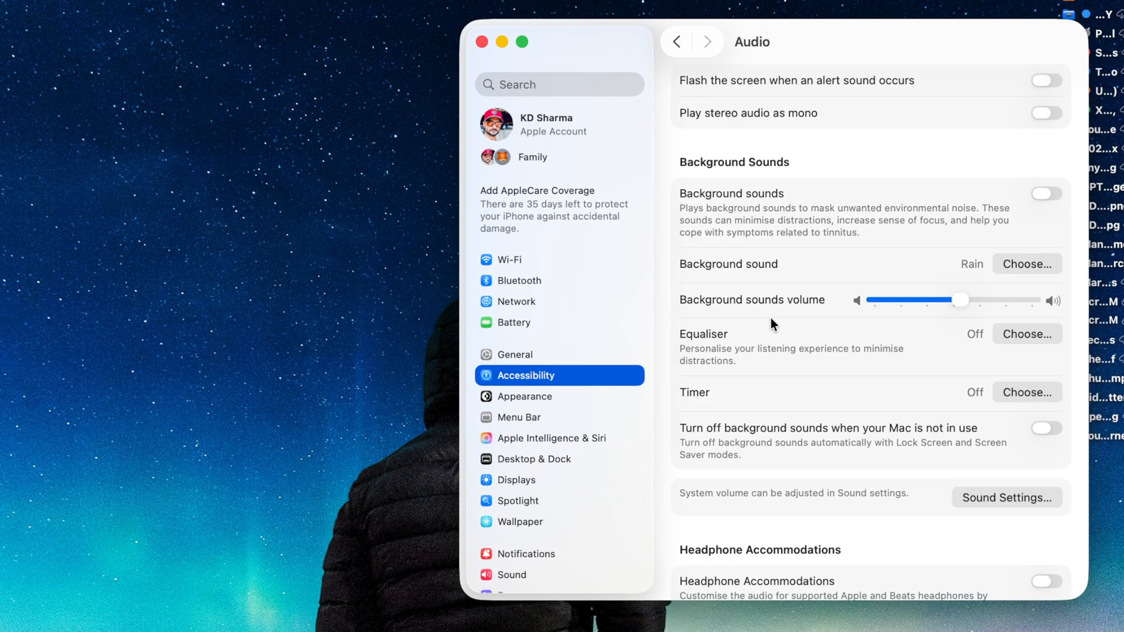
{"action": "scroll", "scroll_direction": "down", "scroll_amount": 3}
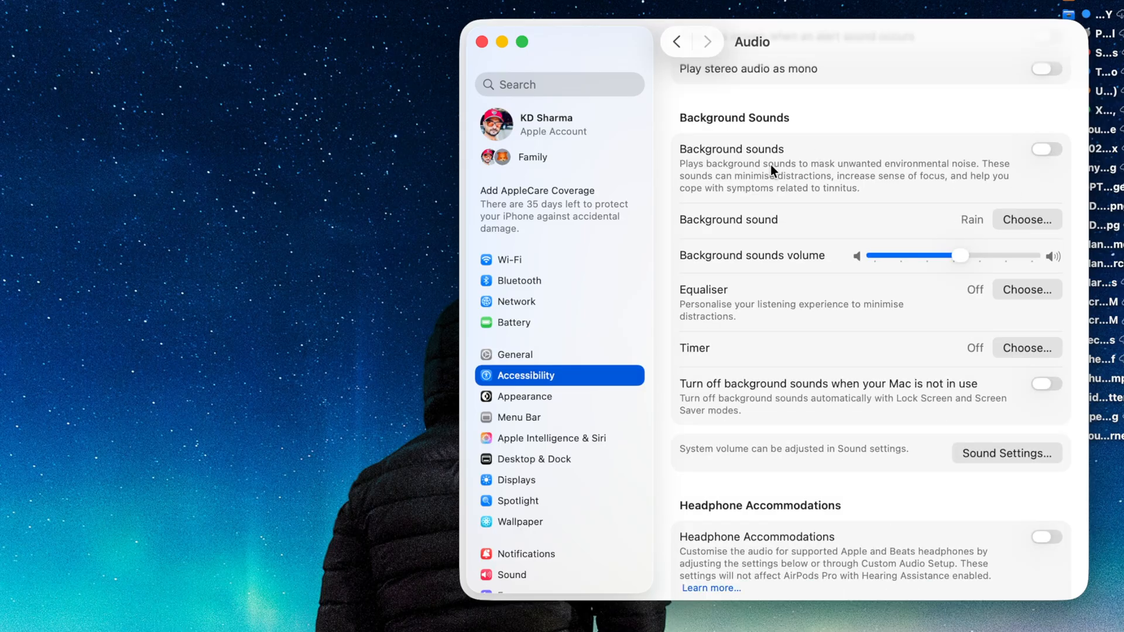
- Turn on Background Sounds, view the sound list keeping Rain, and bring up Control Centre
{"action": "left_click", "coordinate": [1045, 149]}
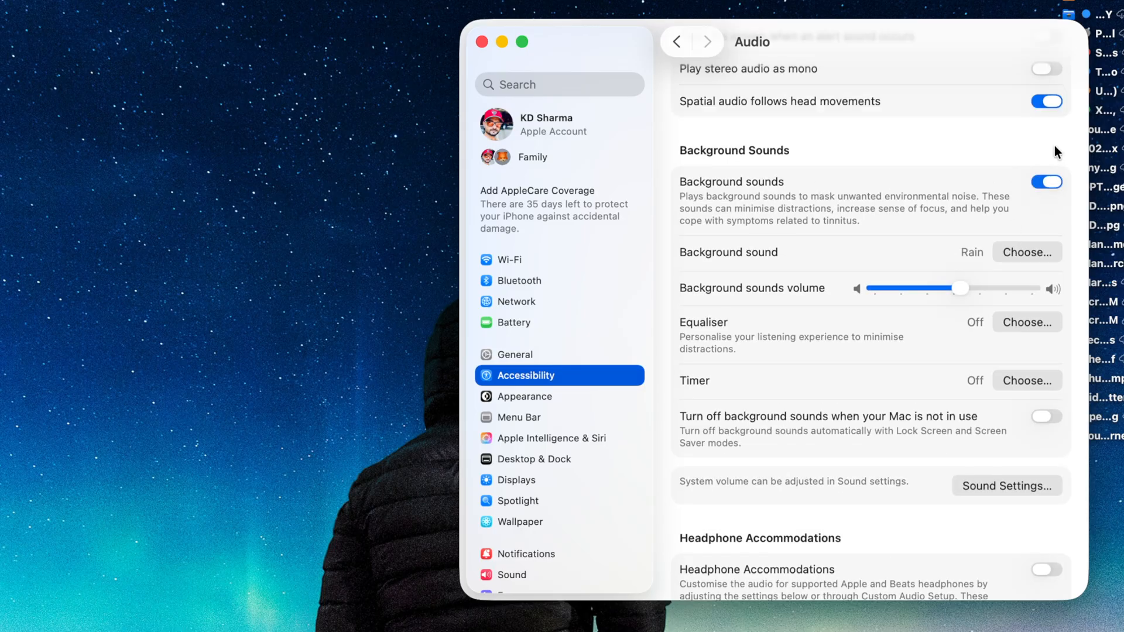
{"action": "left_click", "coordinate": [1025, 252]}
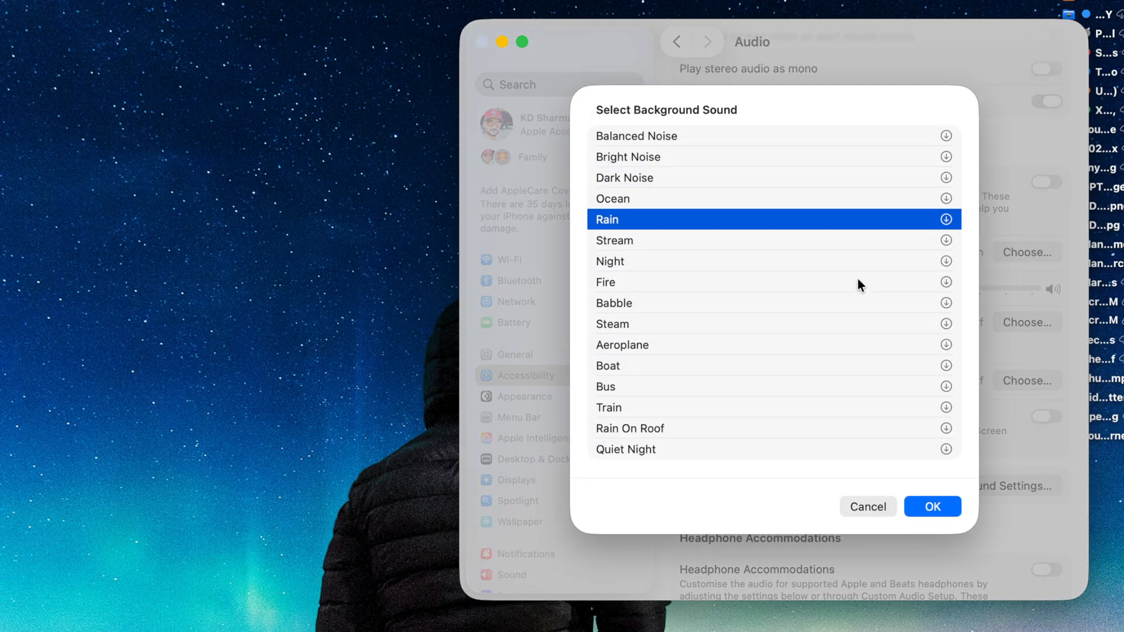
{"action": "left_click", "coordinate": [611, 319]}
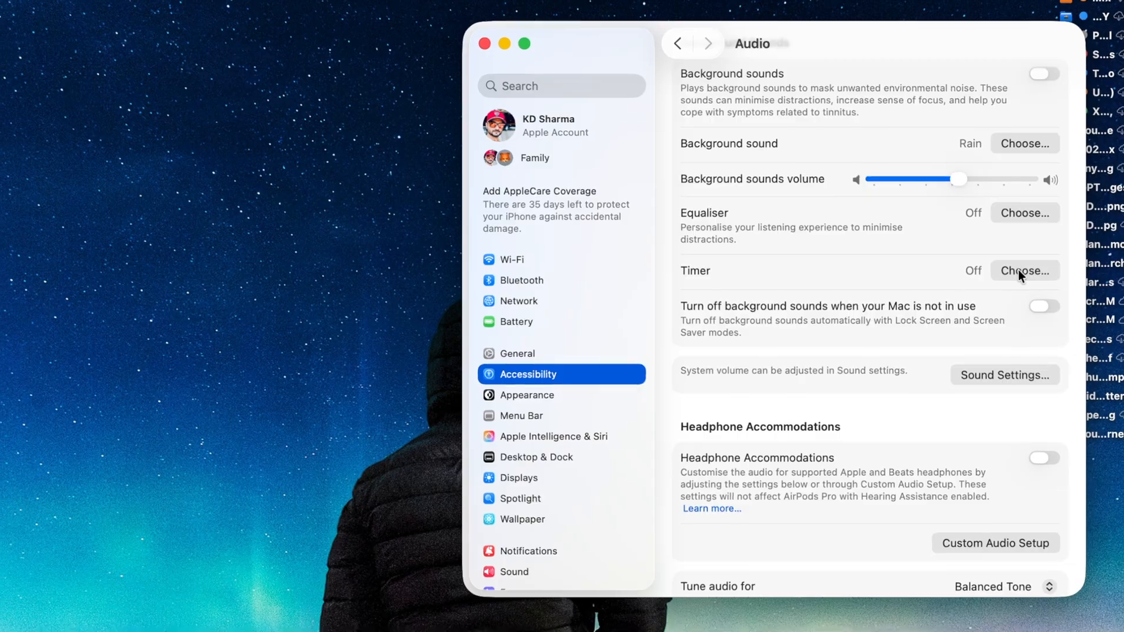
{"action": "left_click", "coordinate": [939, 17]}
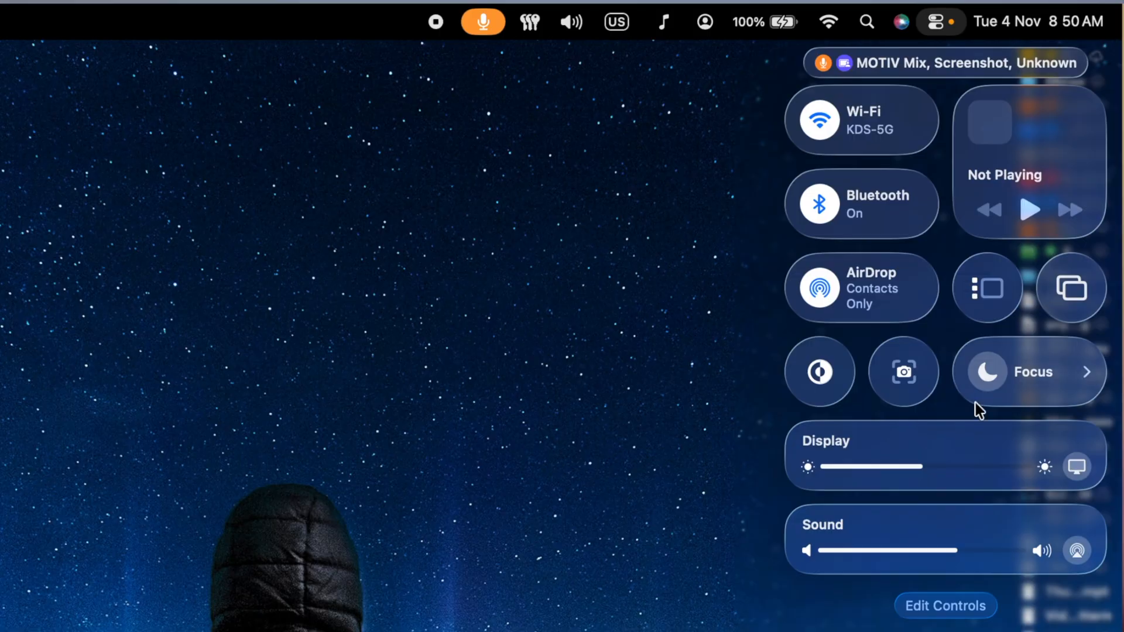
- Edit Control Centre's controls and browse the Hearing Accessibility controls
{"action": "left_click", "coordinate": [945, 606]}
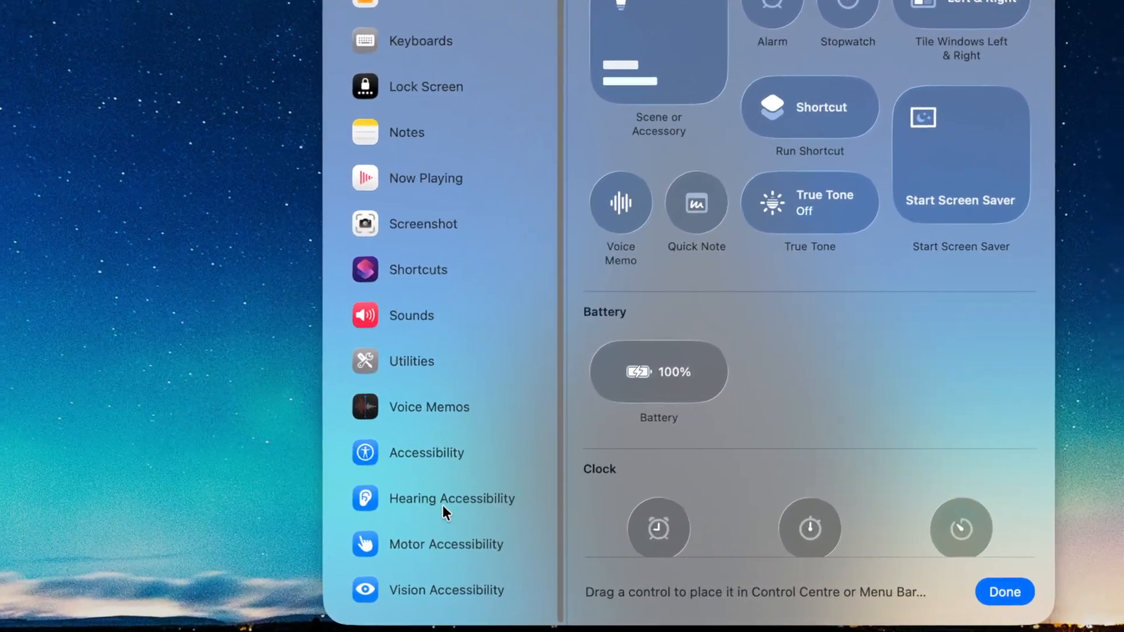
{"action": "left_click", "coordinate": [452, 498]}
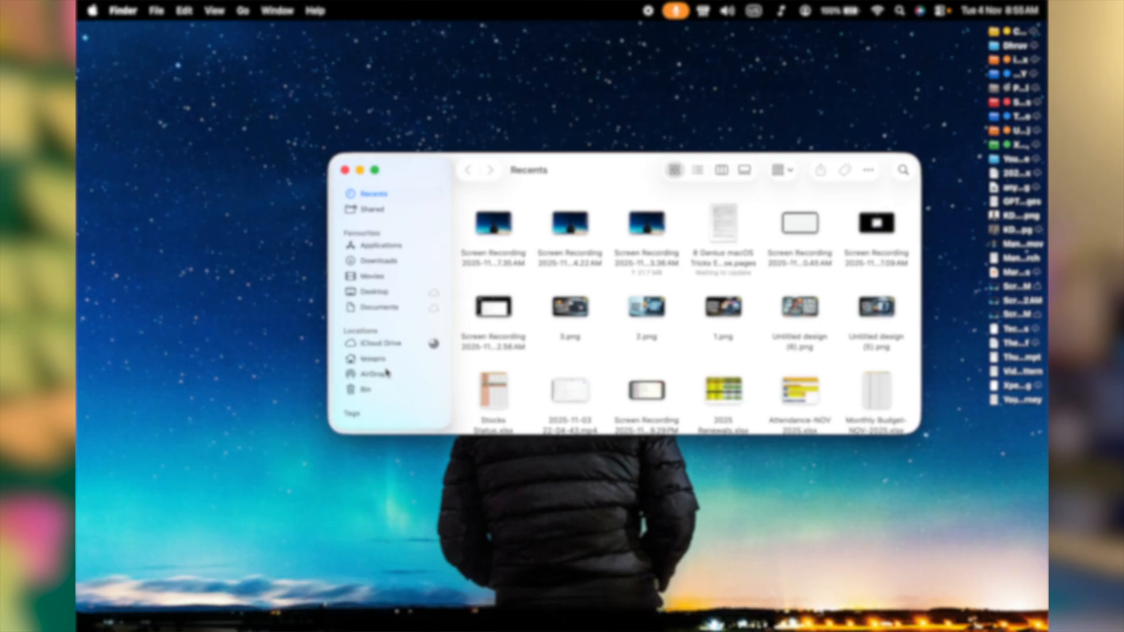
- Show AirDrop in one Finder window, split Downloads into its own window, and select the image files
{"action": "left_click", "coordinate": [372, 373]}
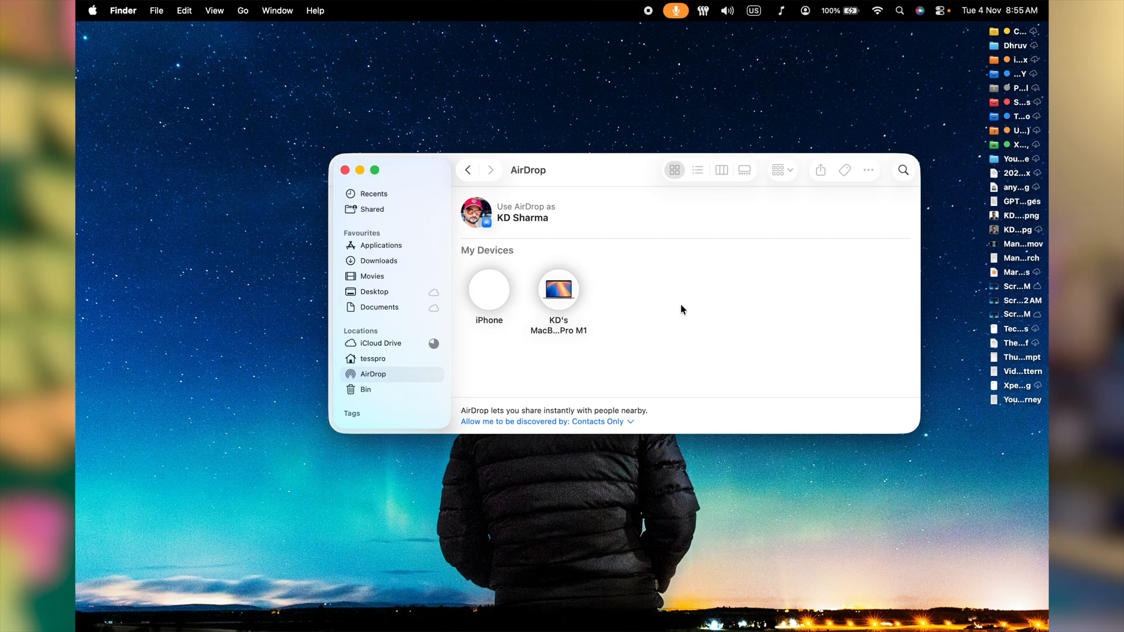
{"action": "mouse_move", "coordinate": [533, 214]}
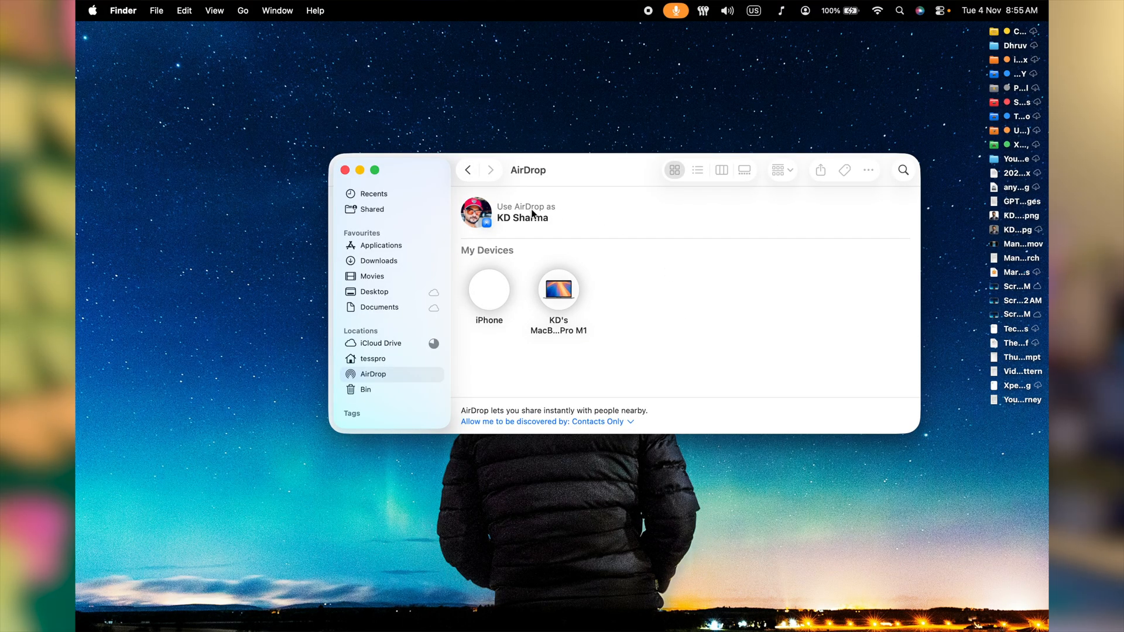
{"action": "mouse_move", "coordinate": [599, 314]}
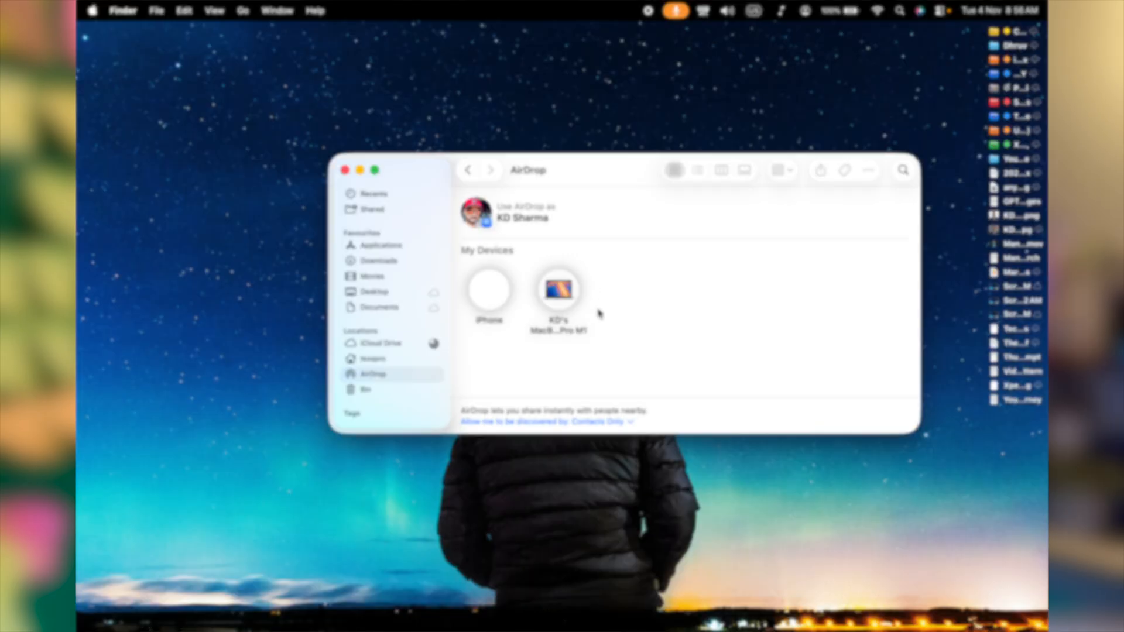
{"action": "left_click", "coordinate": [373, 194]}
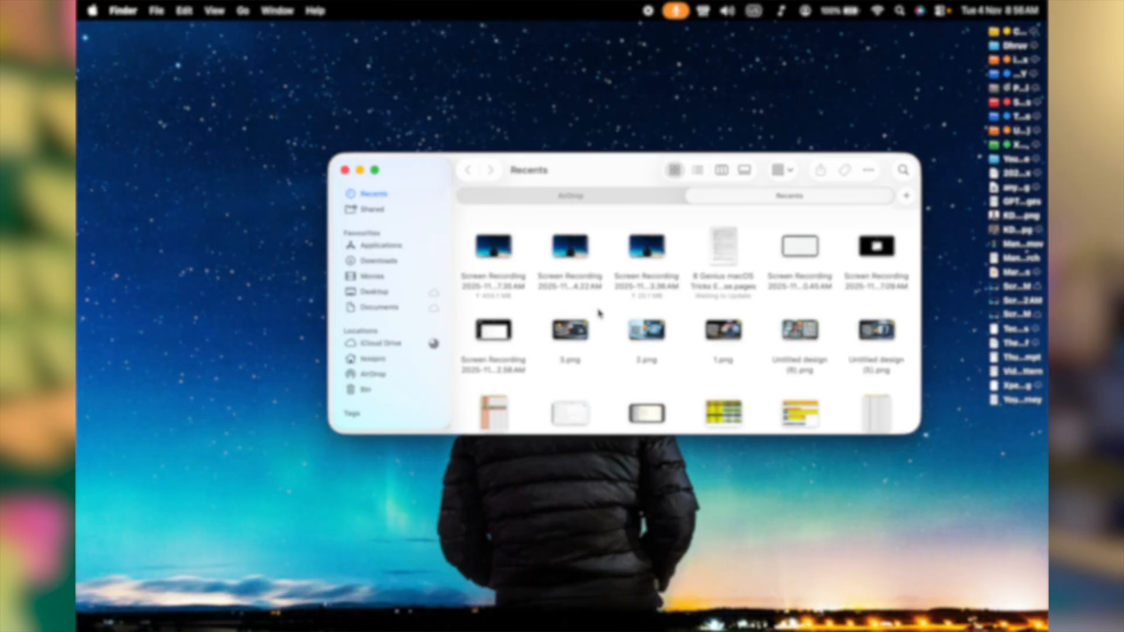
{"action": "left_click", "coordinate": [377, 260]}
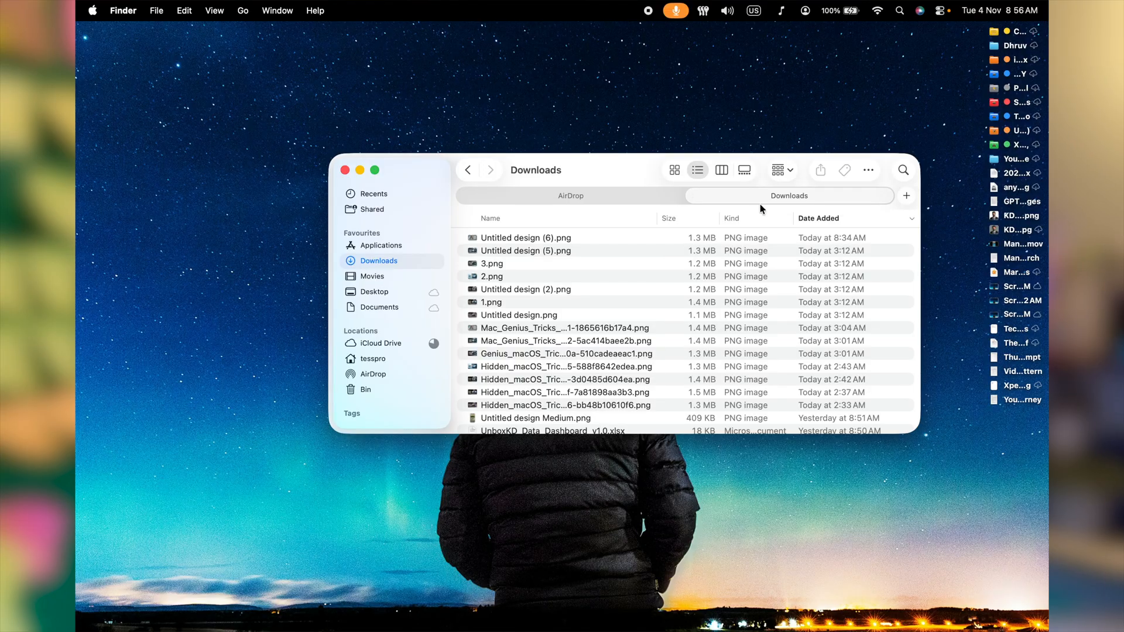
{"action": "left_click", "coordinate": [372, 373]}
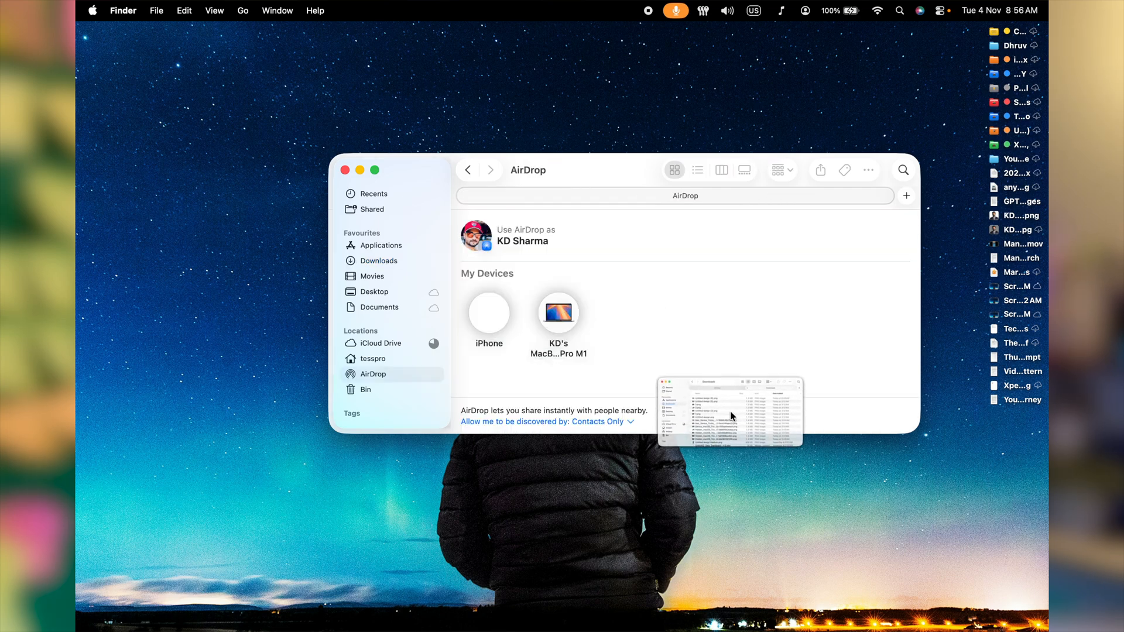
{"action": "left_click", "coordinate": [730, 411]}
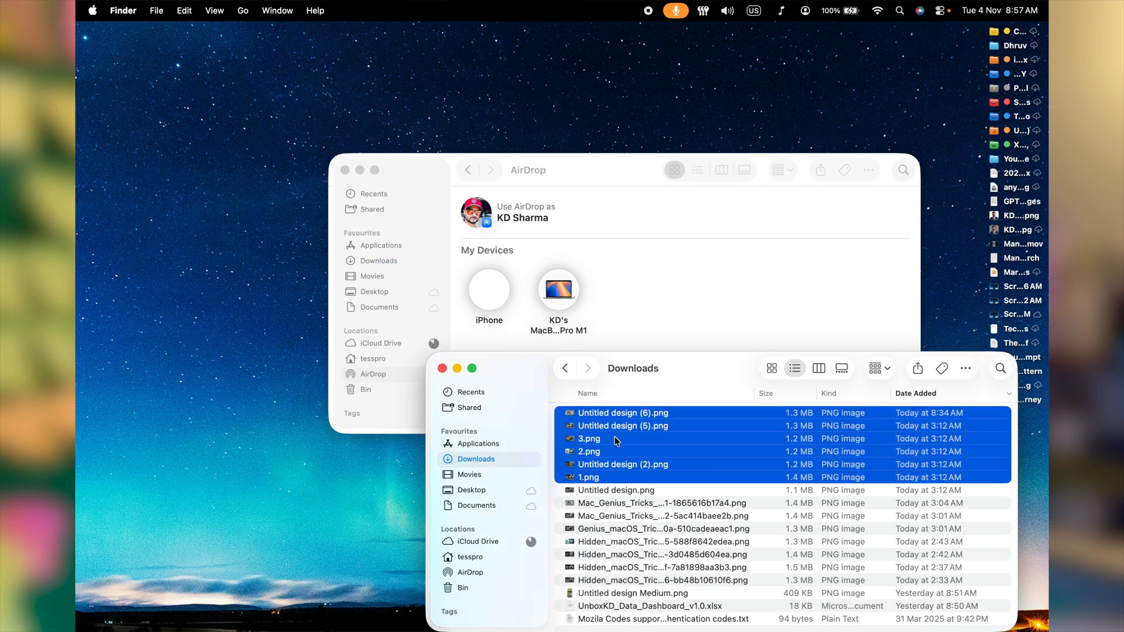
{"action": "left_click", "coordinate": [663, 555]}
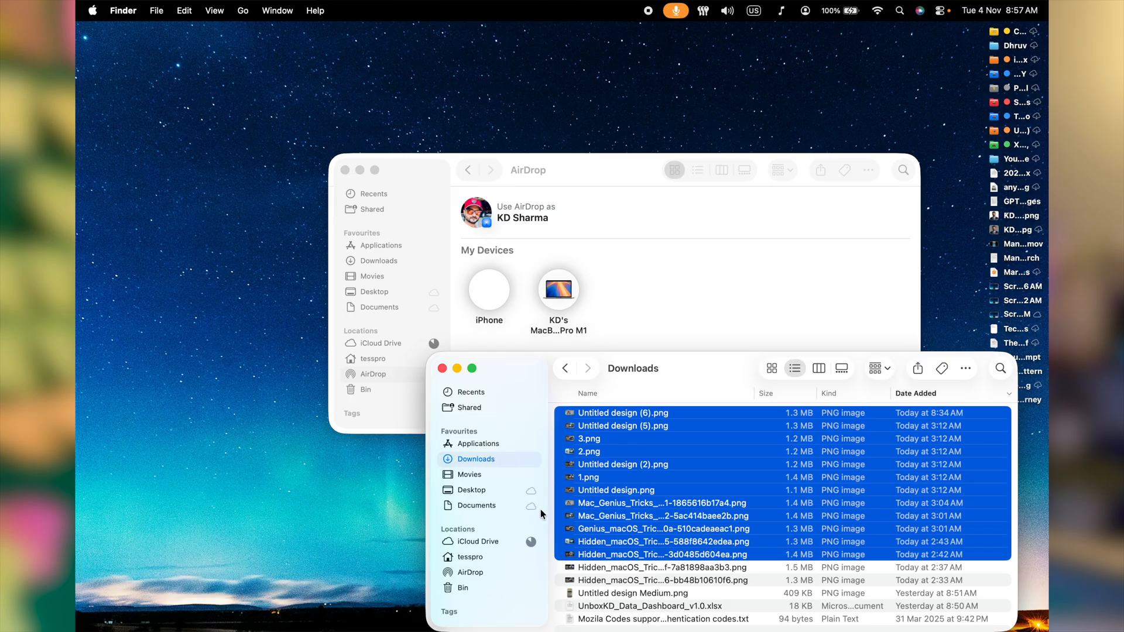
{"action": "mouse_move", "coordinate": [703, 443]}
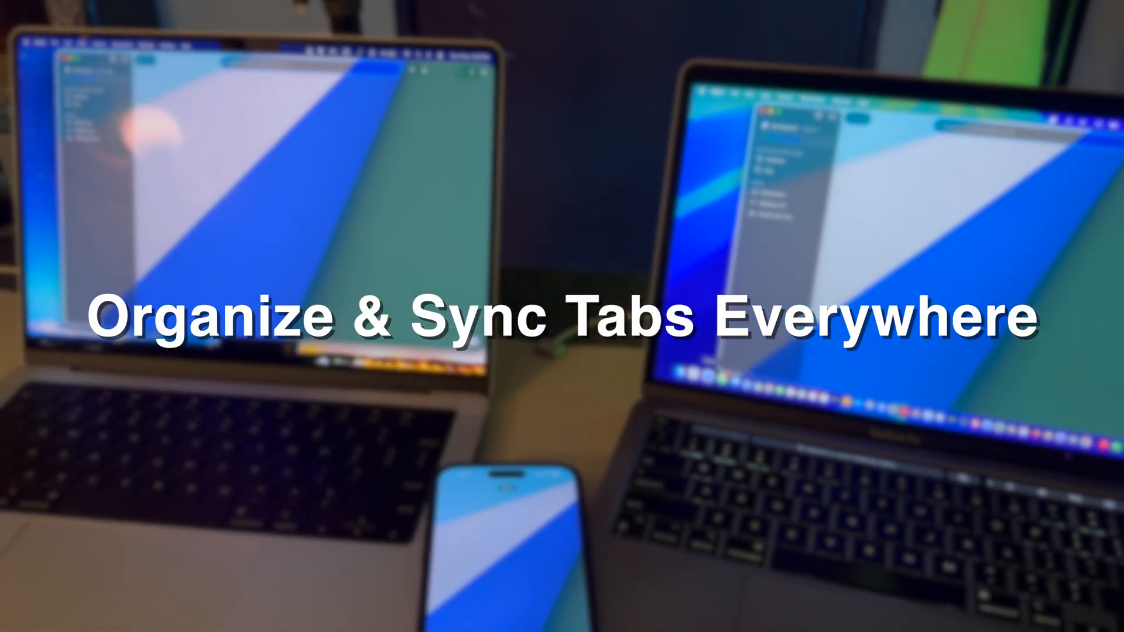
- Open the Apple menu with Sleep, Restart and Shut Down options
{"action": "left_click", "coordinate": [92, 10]}
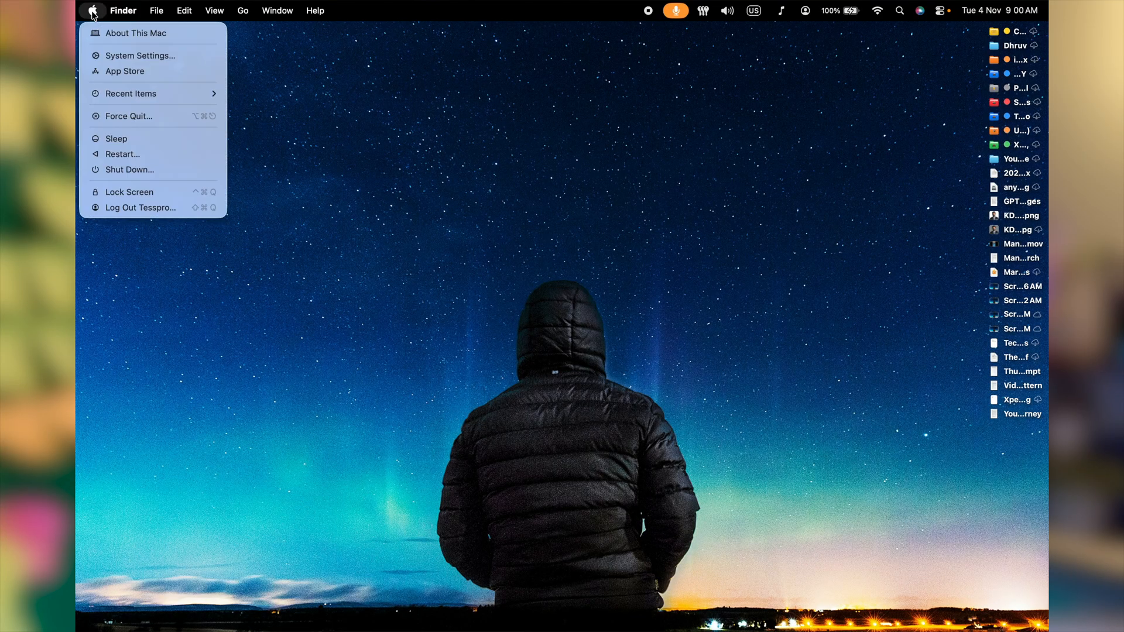
{"action": "mouse_move", "coordinate": [140, 55]}
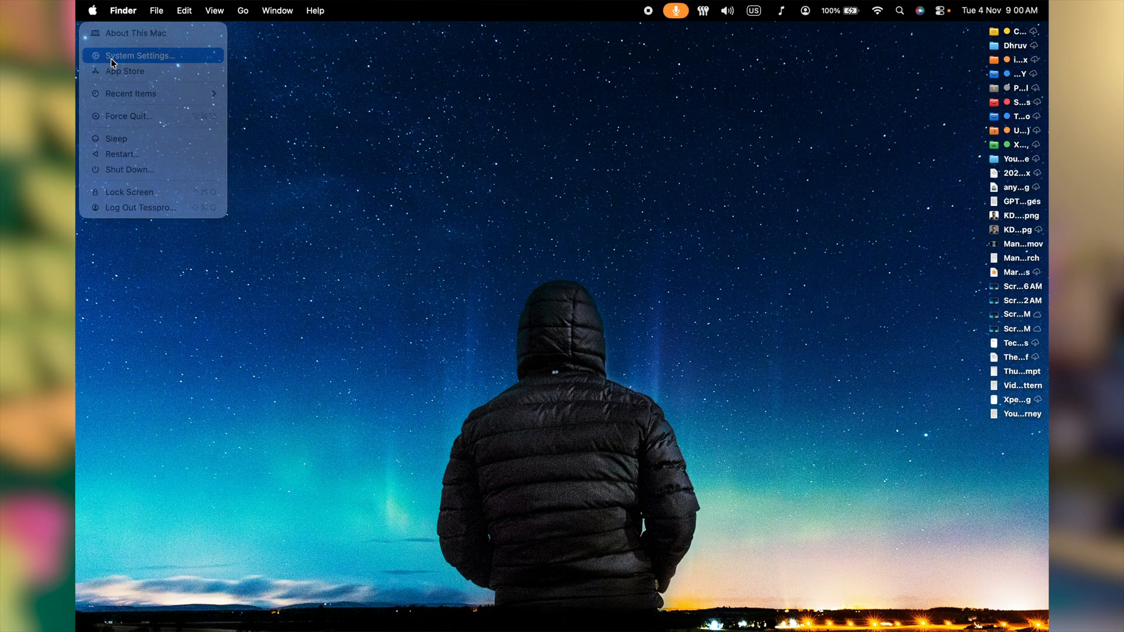
- Check under iCloud's See All list in System Settings that Safari syncing is on
{"action": "left_click", "coordinate": [141, 55]}
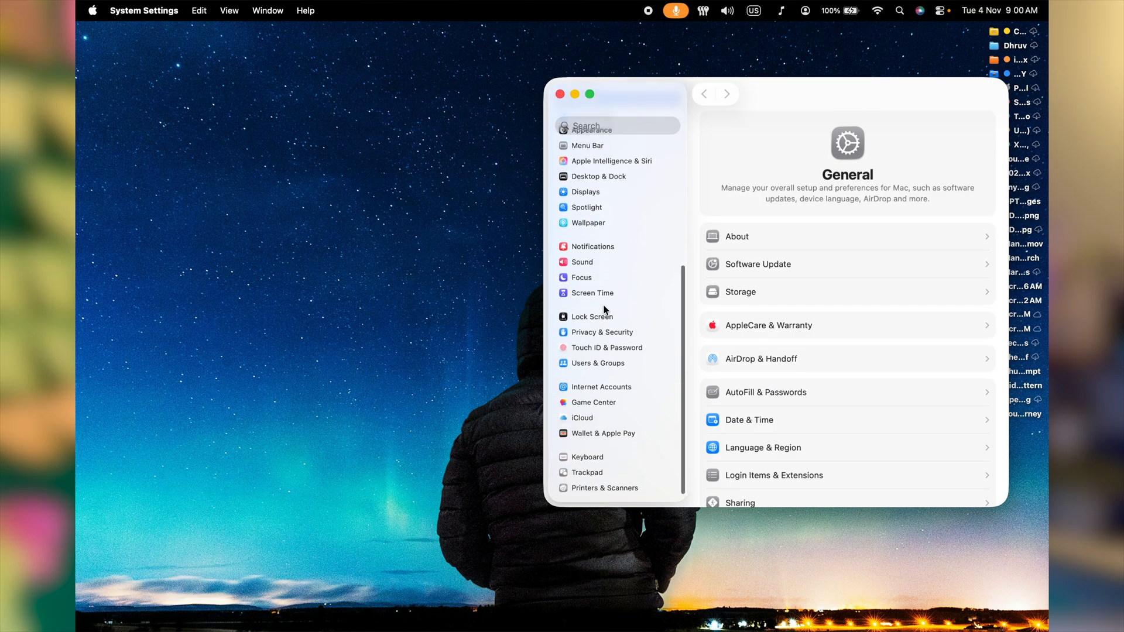
{"action": "left_click", "coordinate": [580, 418]}
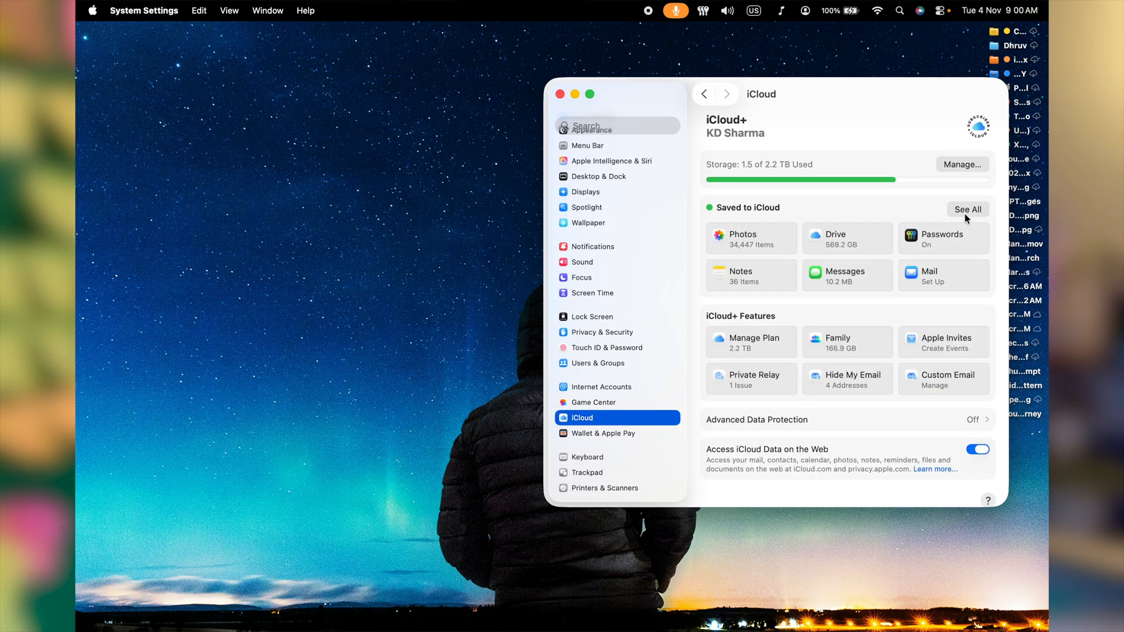
{"action": "left_click", "coordinate": [967, 209]}
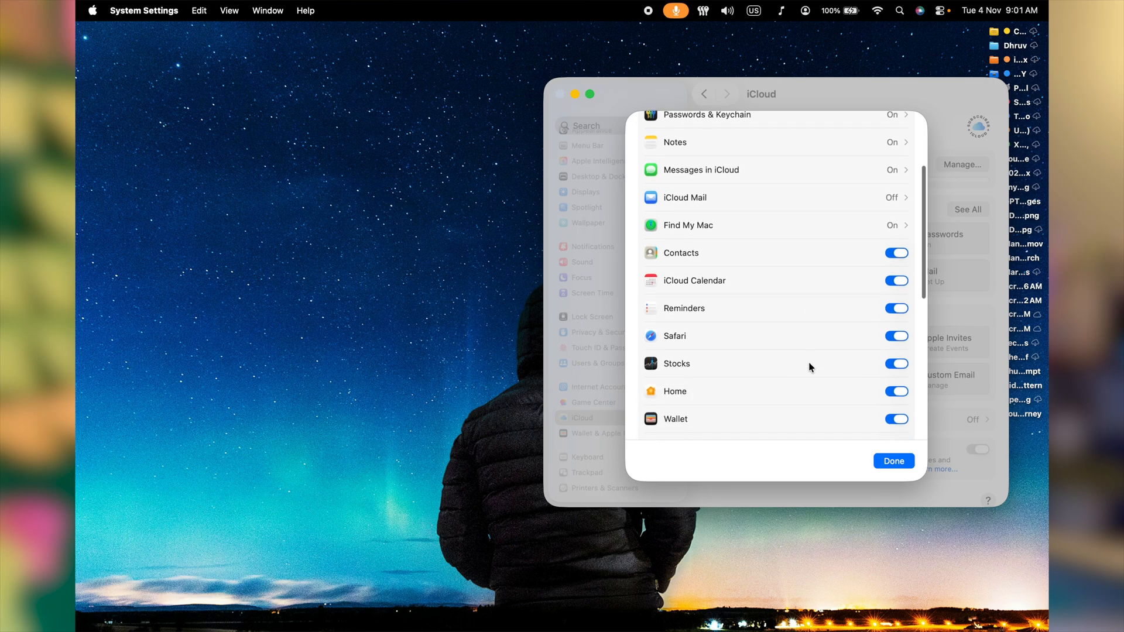
{"action": "scroll", "scroll_direction": "down", "scroll_amount": 3}
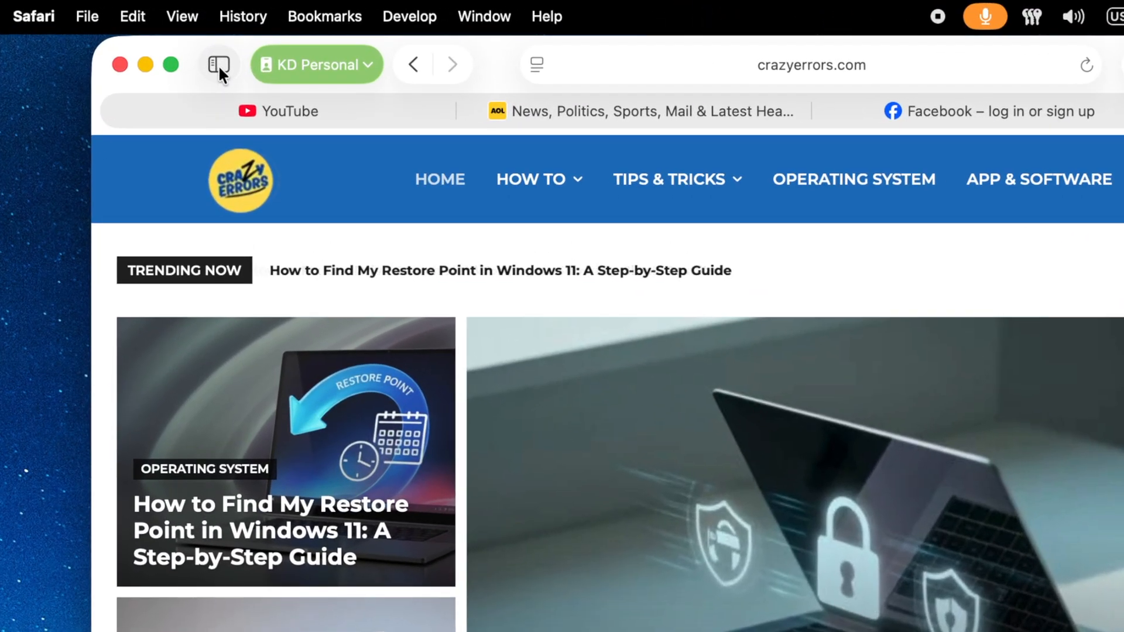
- Move the YouTube tab into a new Personal tab group, then add Facebook to it
{"action": "left_click", "coordinate": [218, 65]}
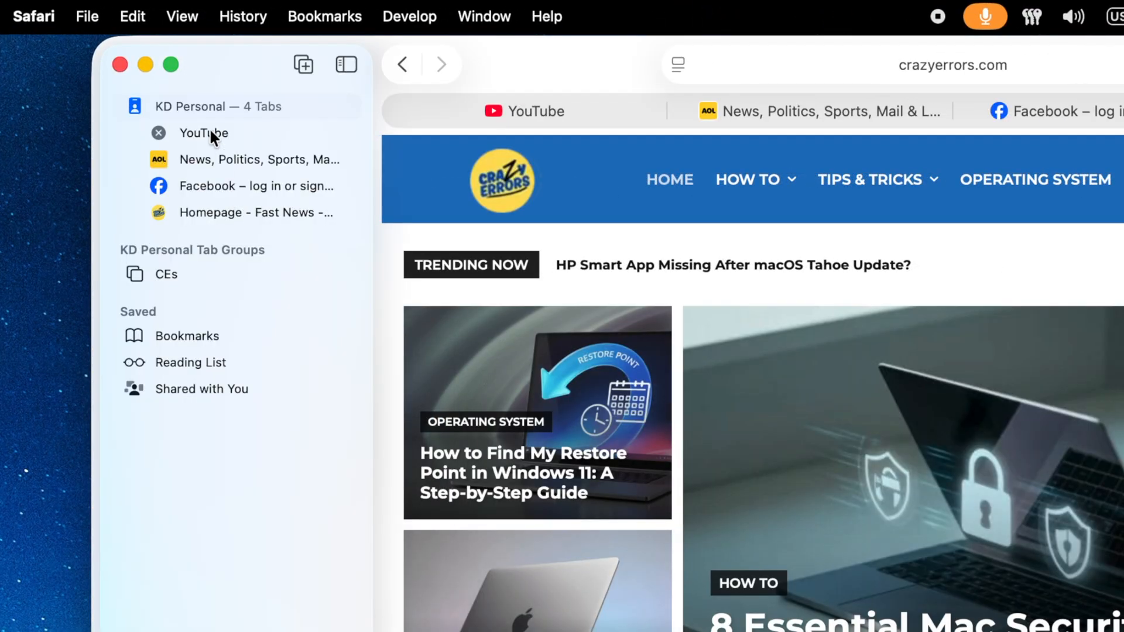
{"action": "mouse_move", "coordinate": [216, 172]}
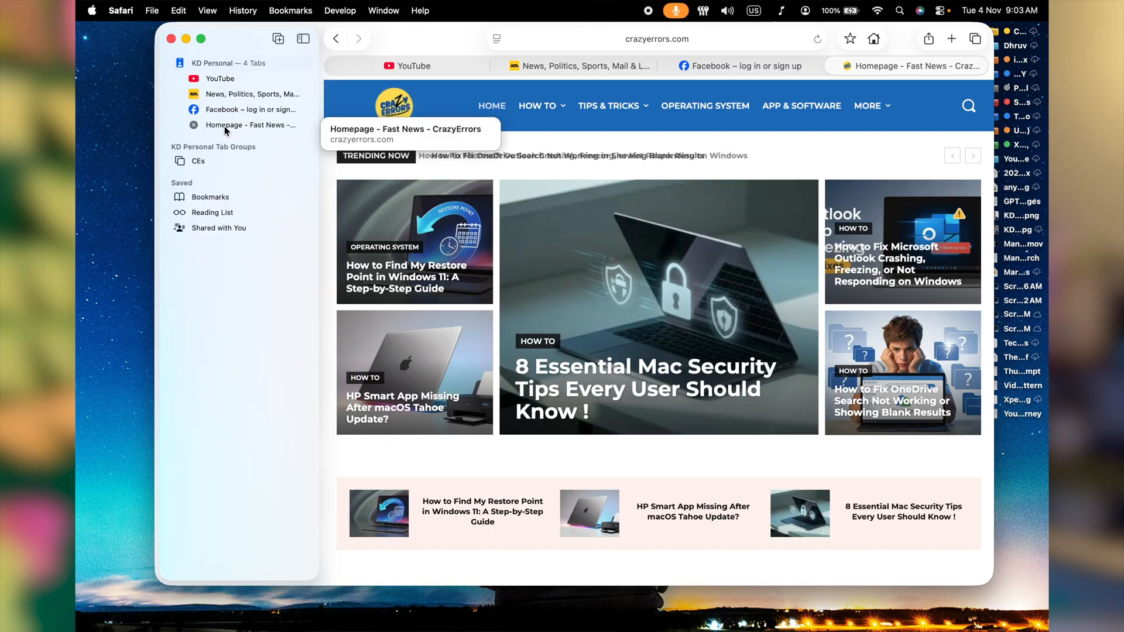
{"action": "mouse_move", "coordinate": [577, 66]}
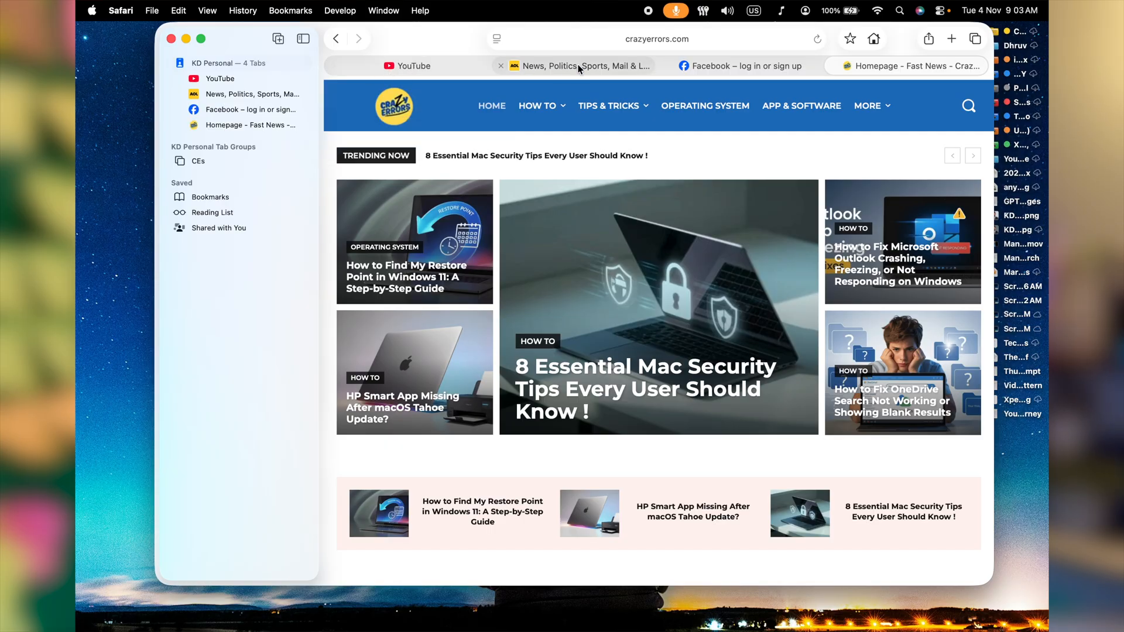
{"action": "left_click", "coordinate": [220, 78]}
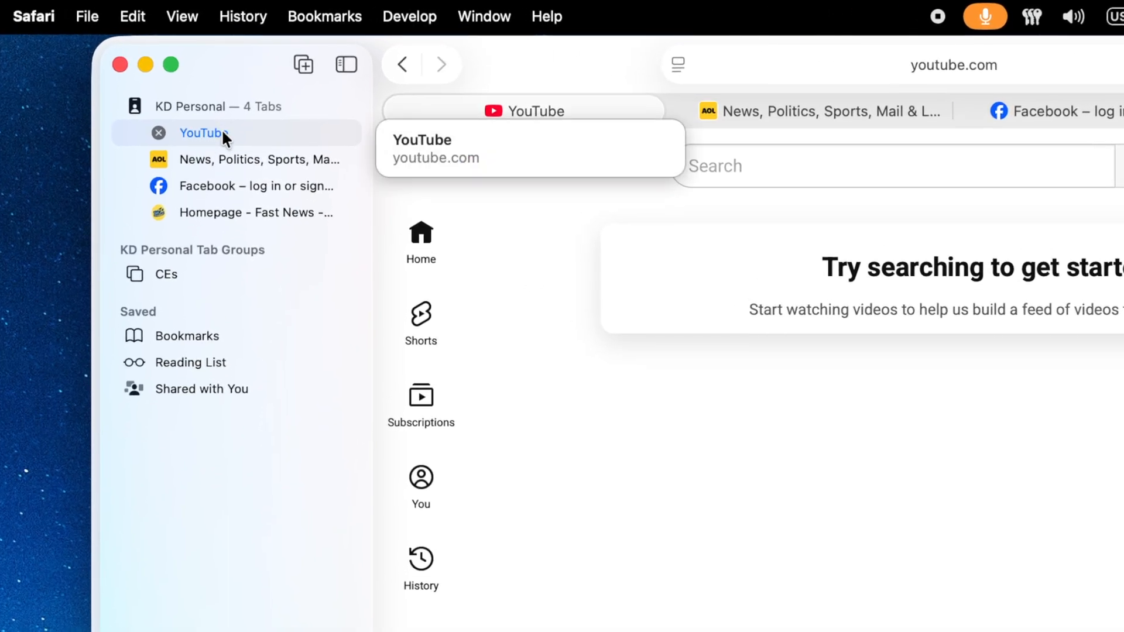
{"action": "right_click", "coordinate": [205, 133]}
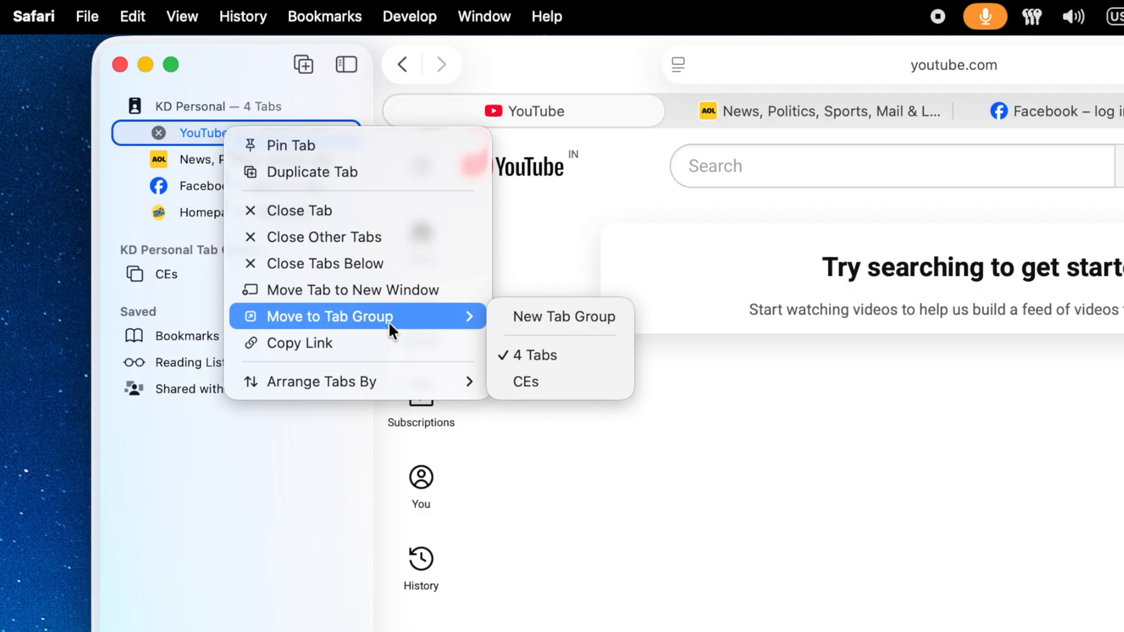
{"action": "mouse_move", "coordinate": [562, 316]}
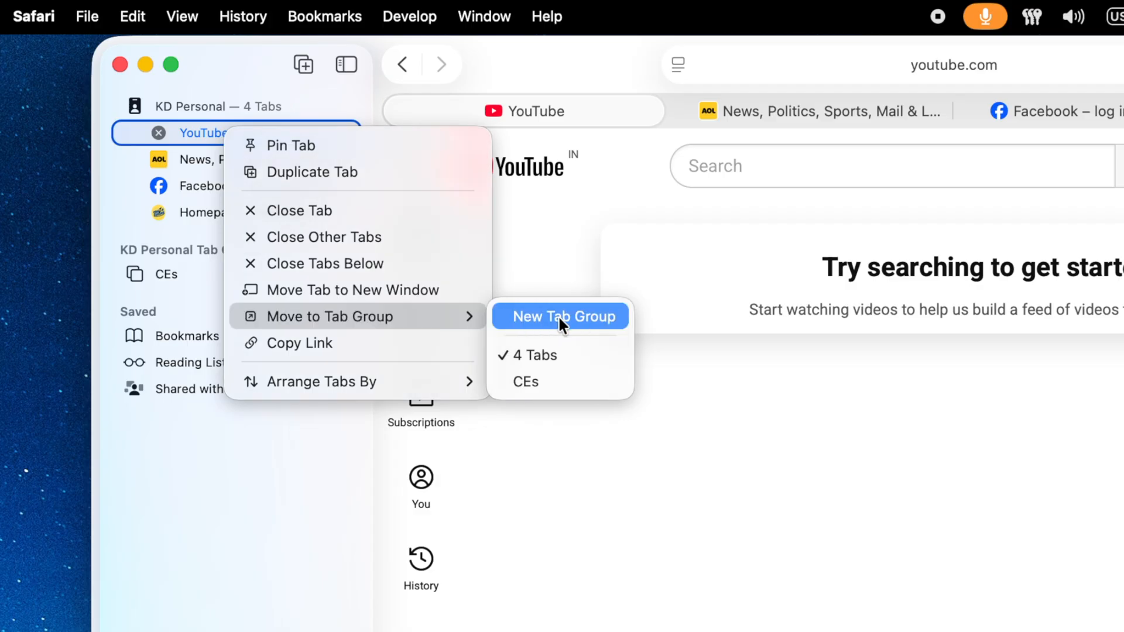
{"action": "mouse_move", "coordinate": [579, 328]}
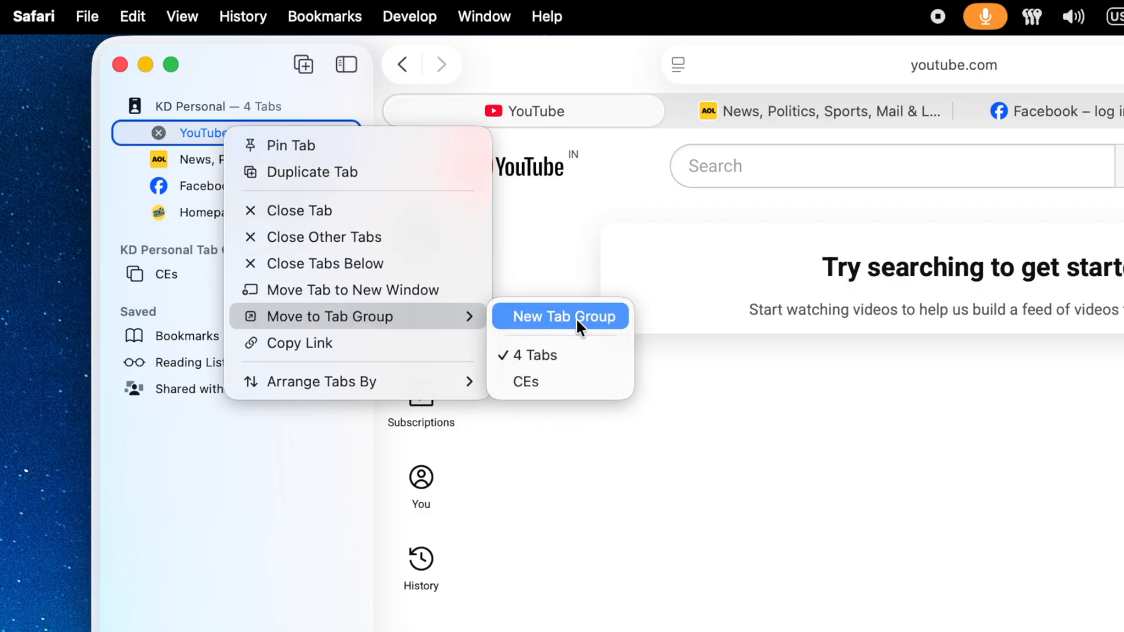
{"action": "left_click", "coordinate": [561, 316]}
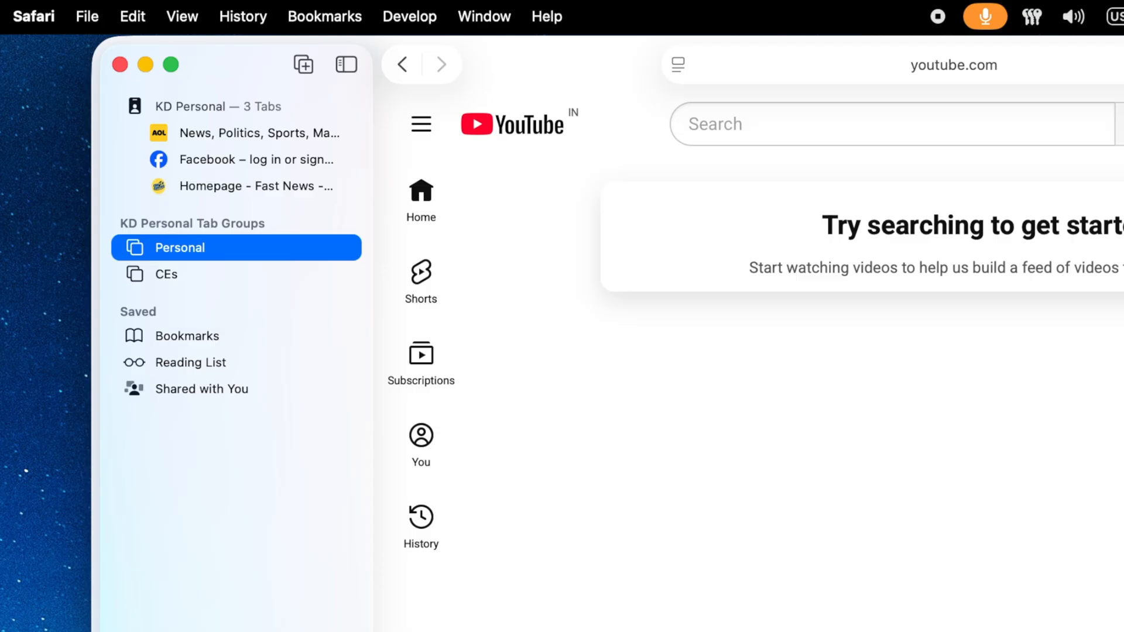
{"action": "mouse_move", "coordinate": [549, 133]}
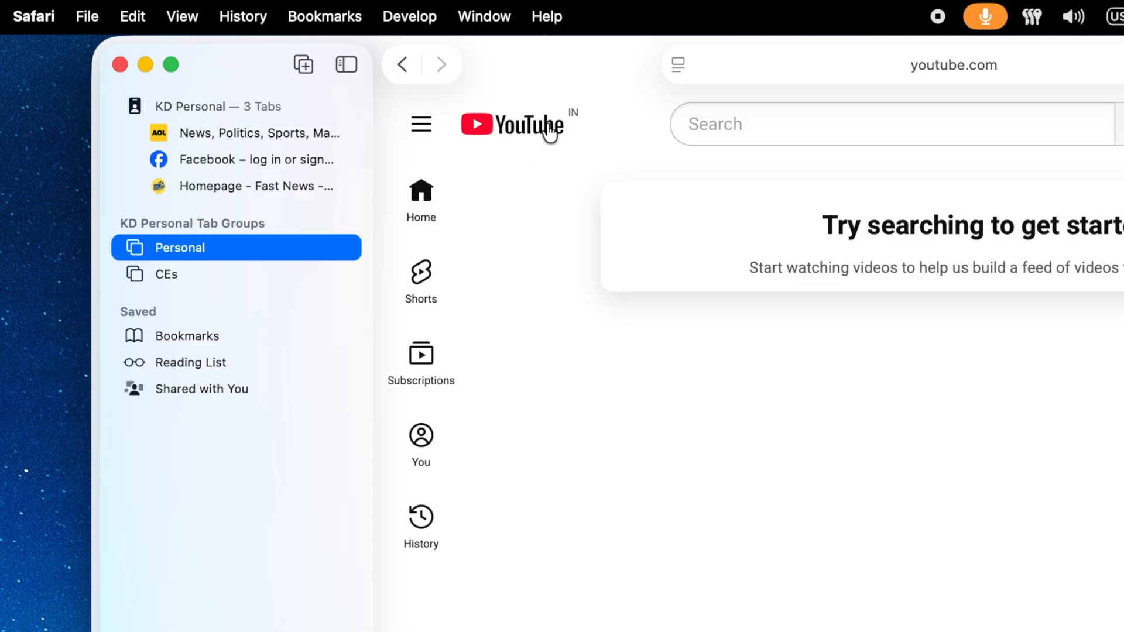
{"action": "mouse_move", "coordinate": [502, 144]}
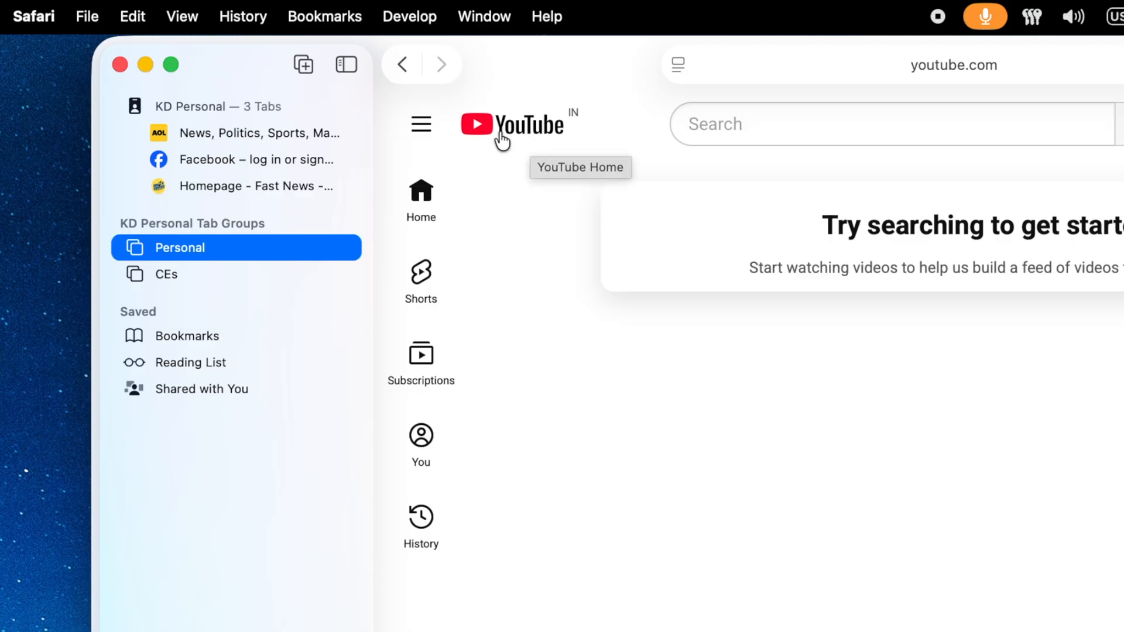
{"action": "right_click", "coordinate": [207, 159]}
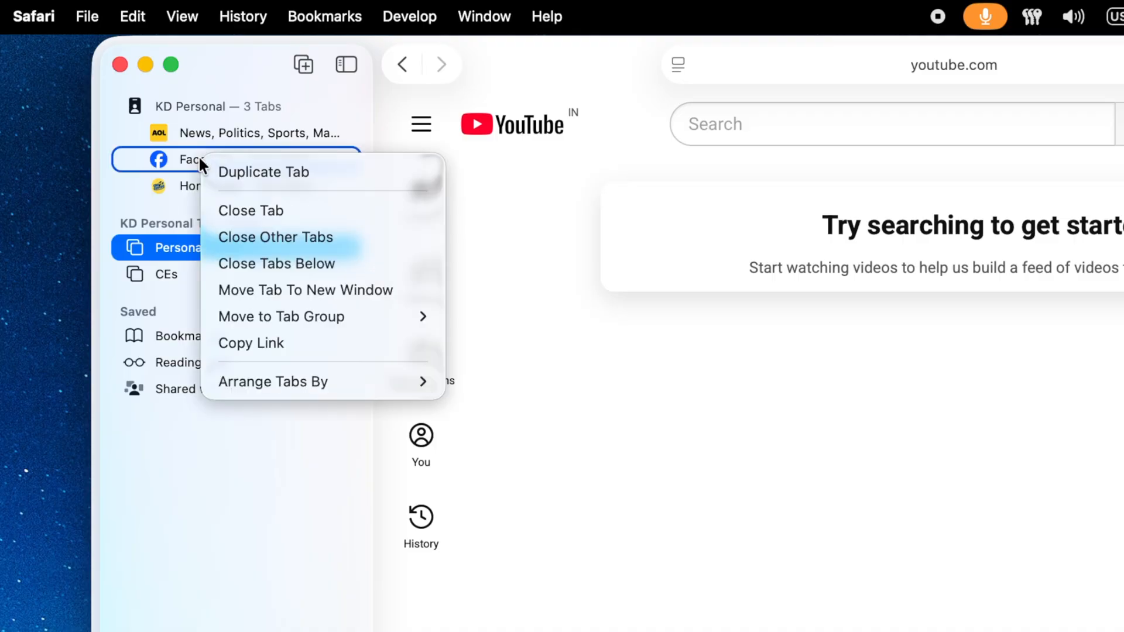
{"action": "mouse_move", "coordinate": [299, 280]}
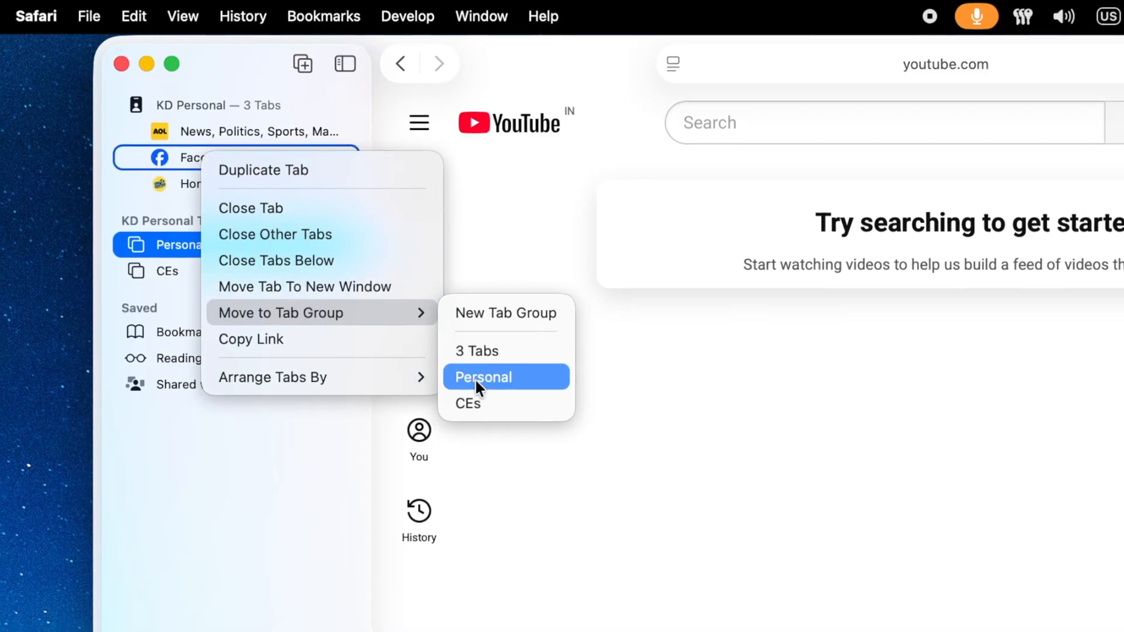
{"action": "left_click", "coordinate": [484, 377]}
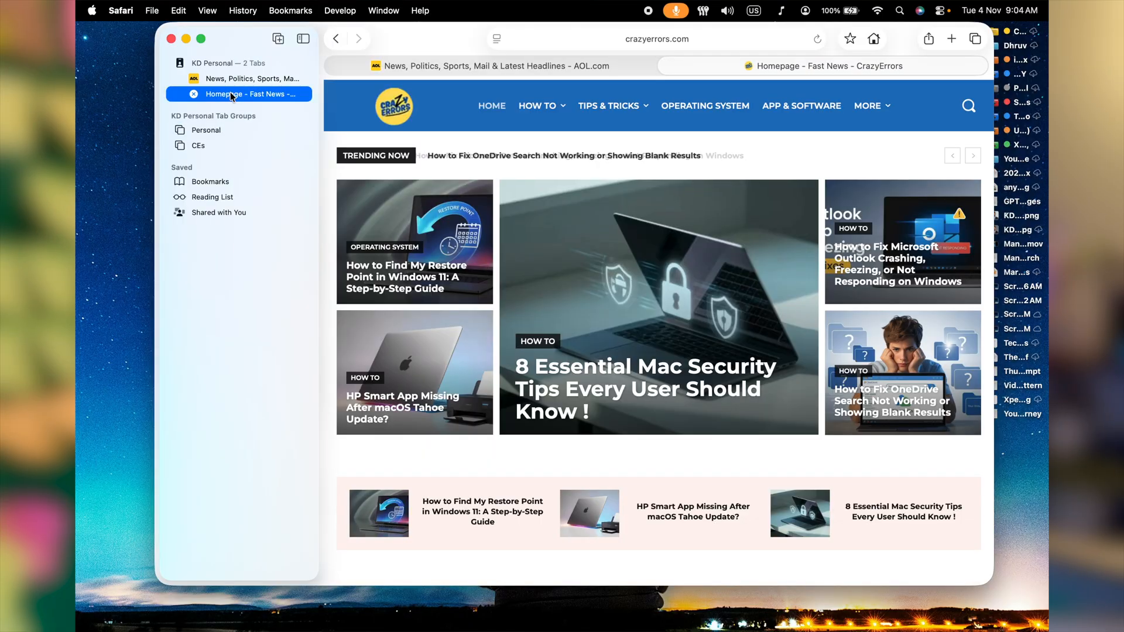
- Close the leftover CrazyErrors tab and switch to the Personal tab group with Facebook and YouTube
{"action": "right_click", "coordinate": [236, 93]}
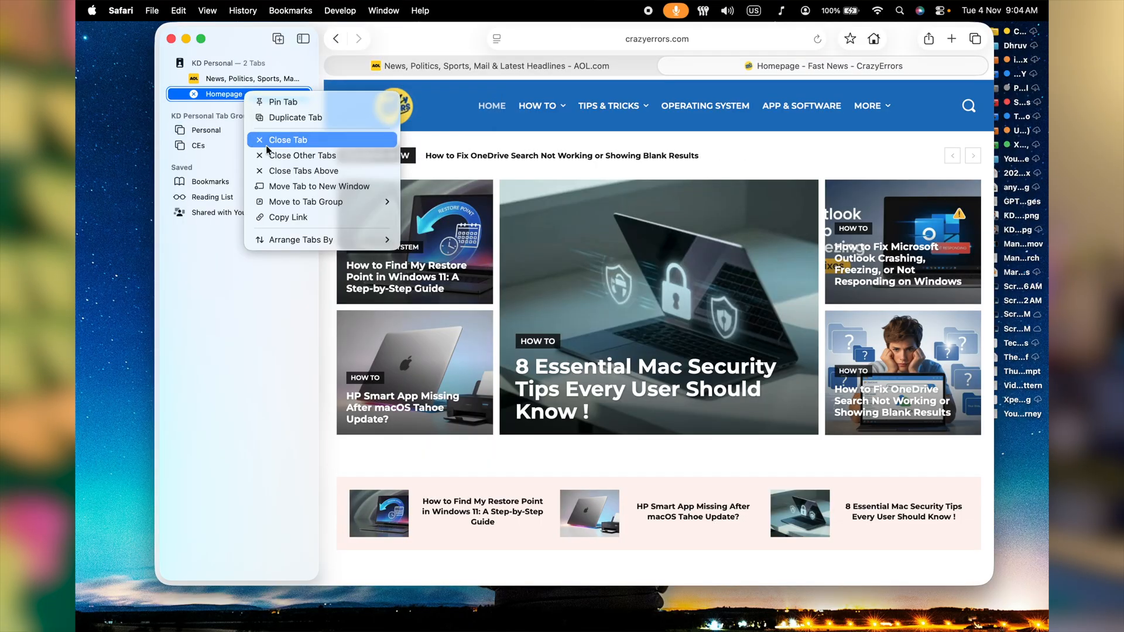
{"action": "left_click", "coordinate": [288, 140]}
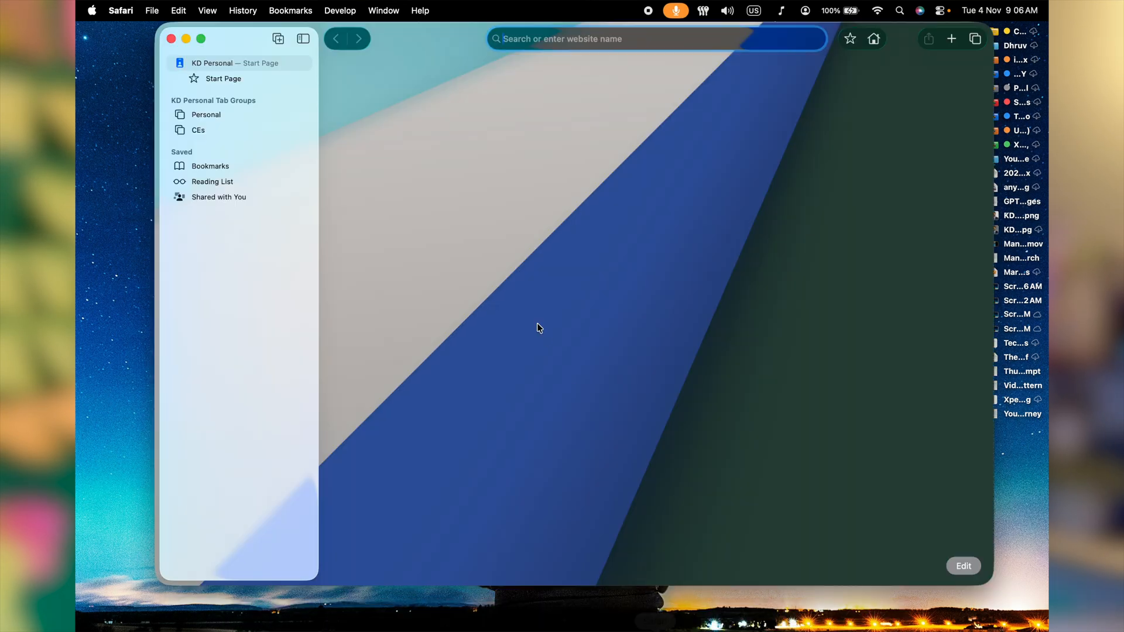
{"action": "left_click", "coordinate": [230, 39]}
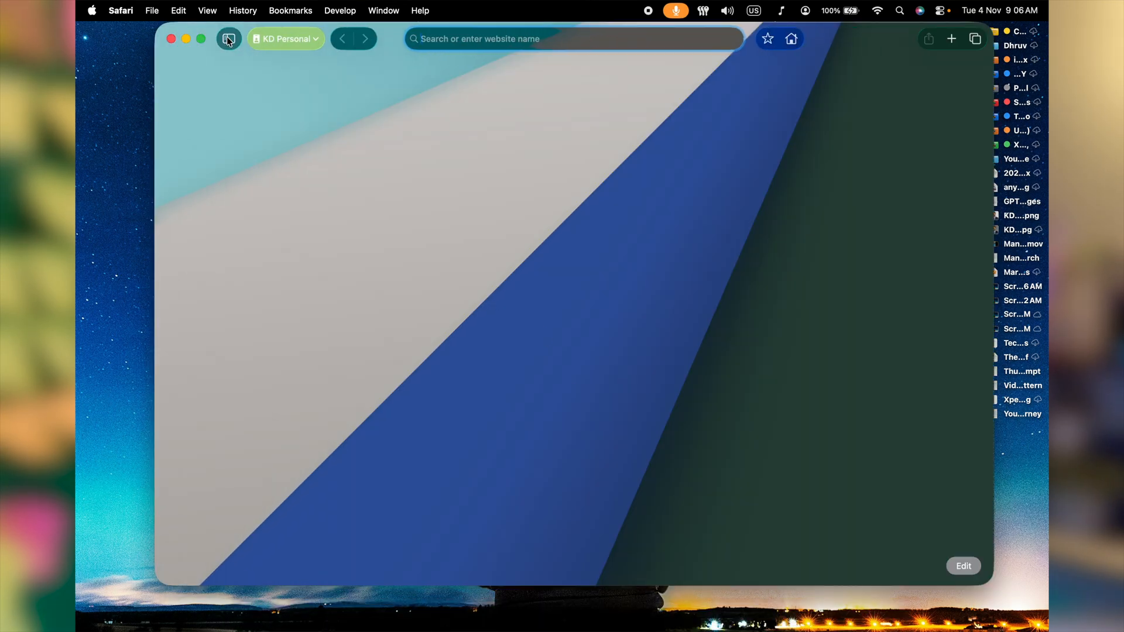
{"action": "left_click", "coordinate": [229, 38]}
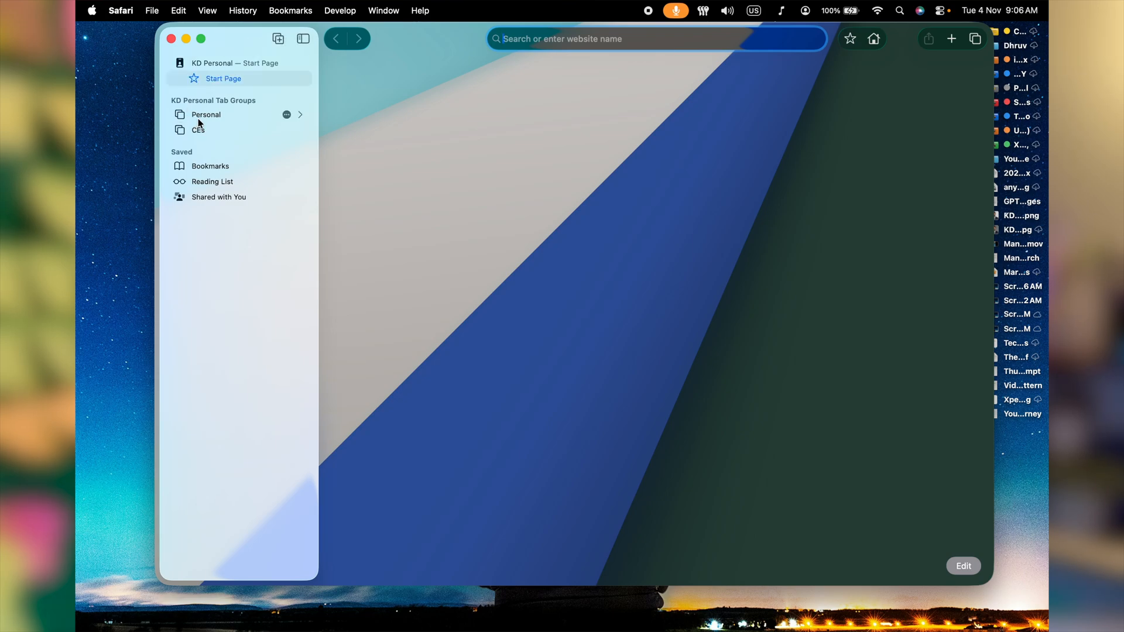
{"action": "mouse_move", "coordinate": [206, 115]}
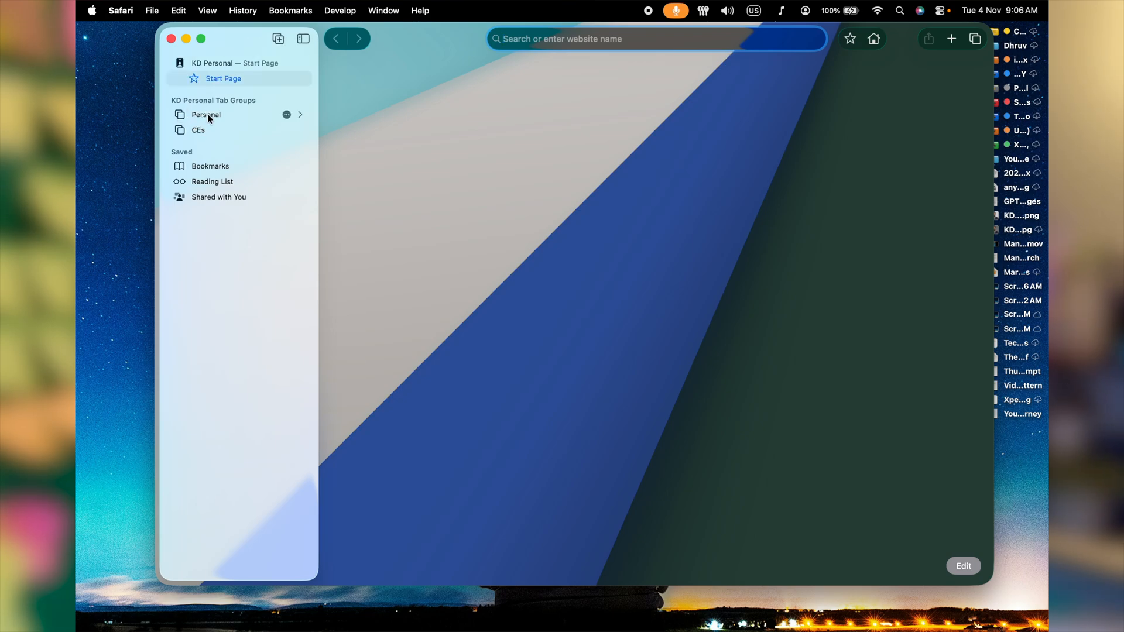
{"action": "left_click", "coordinate": [206, 115]}
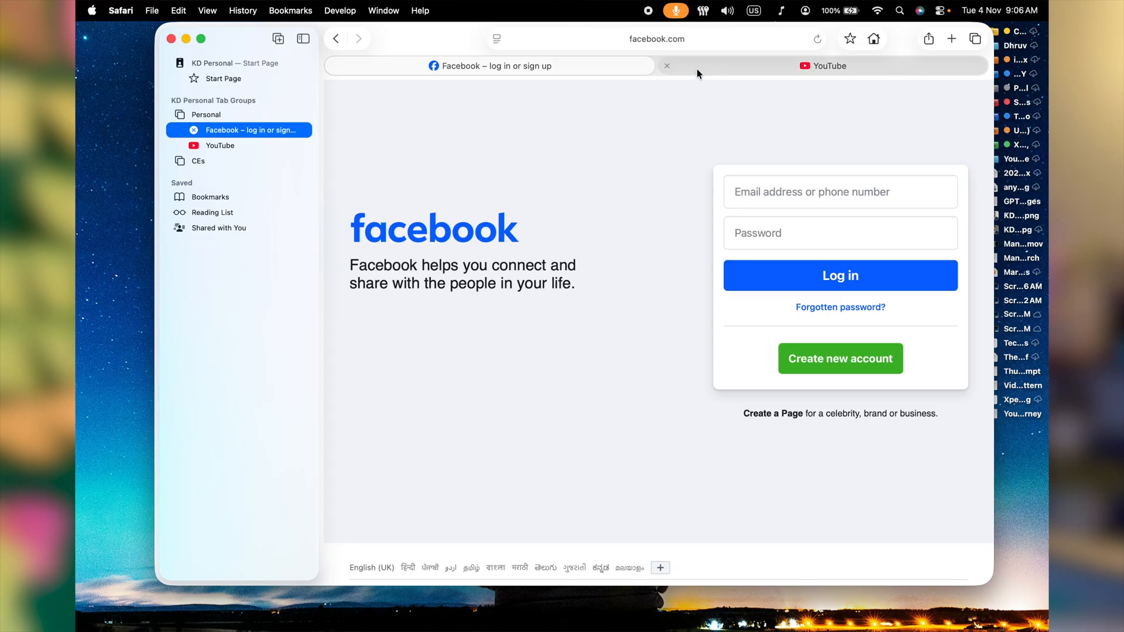